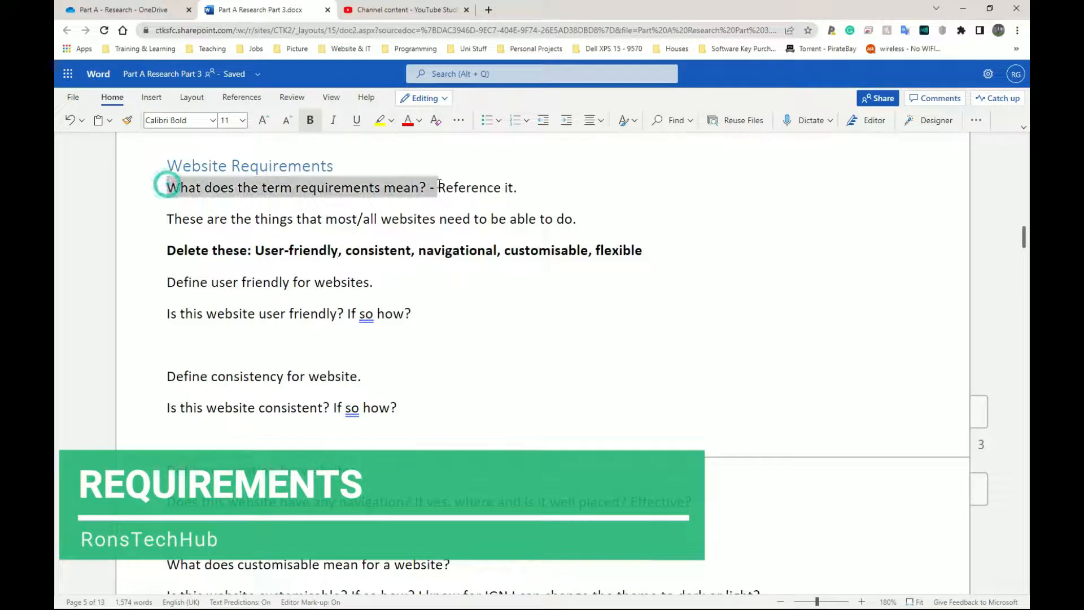
# Step: Append '- Amazon' to 'Is this website user friendly? If so how?', then view Amazon
pyautogui.click(438, 188)
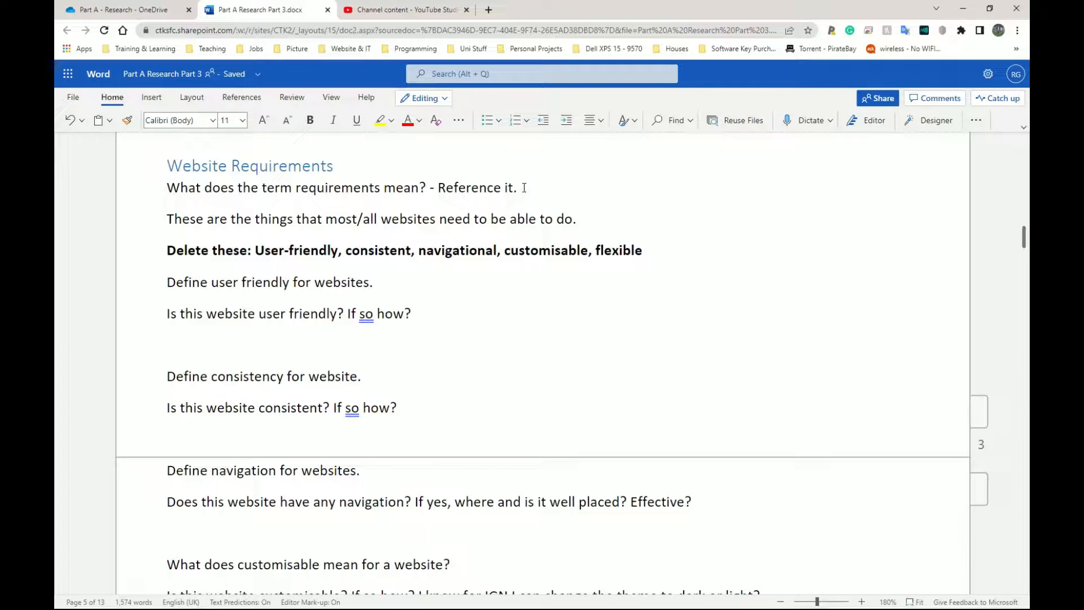
pyautogui.click(517, 188)
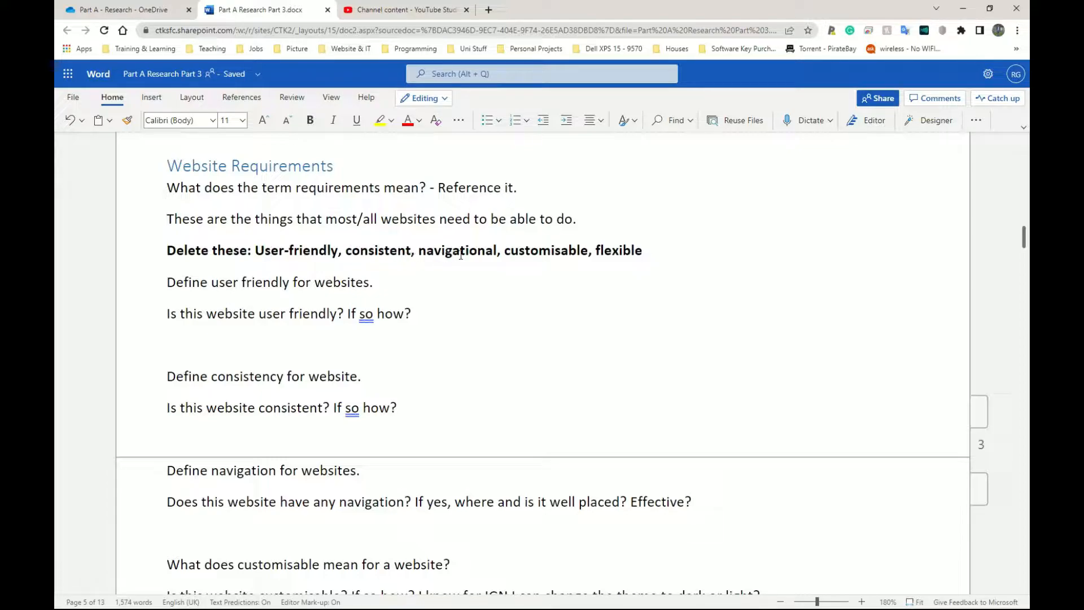
pyautogui.scroll(-3)
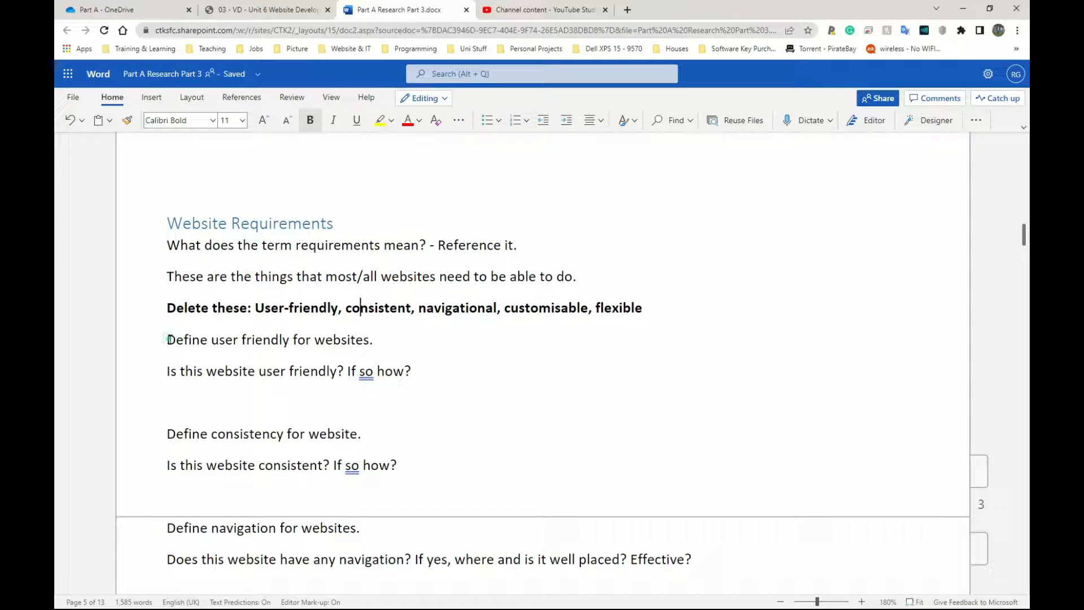
pyautogui.tripleClick(270, 339)
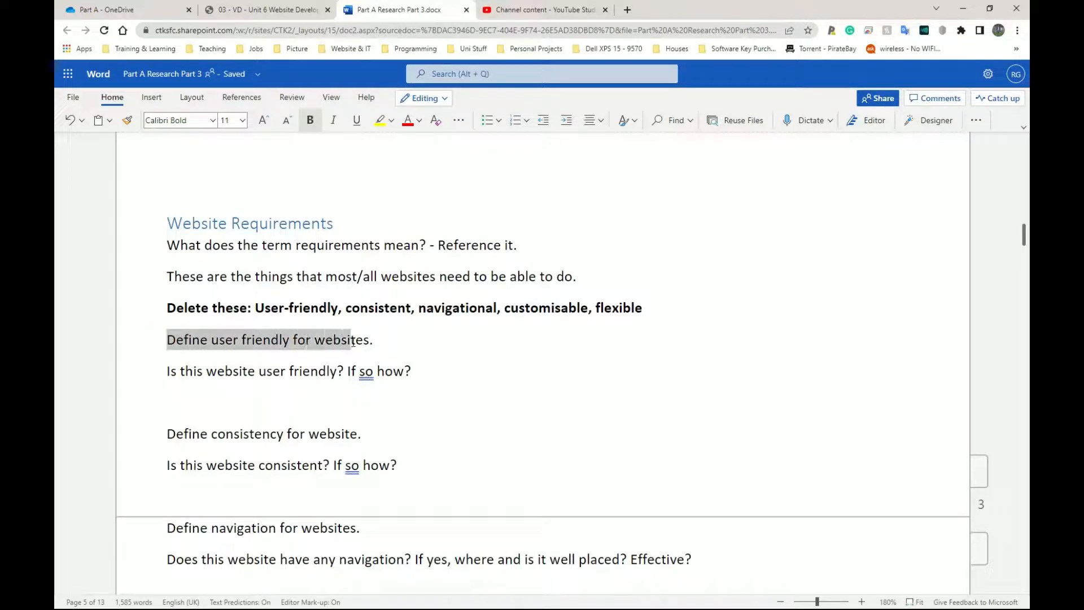
pyautogui.click(347, 339)
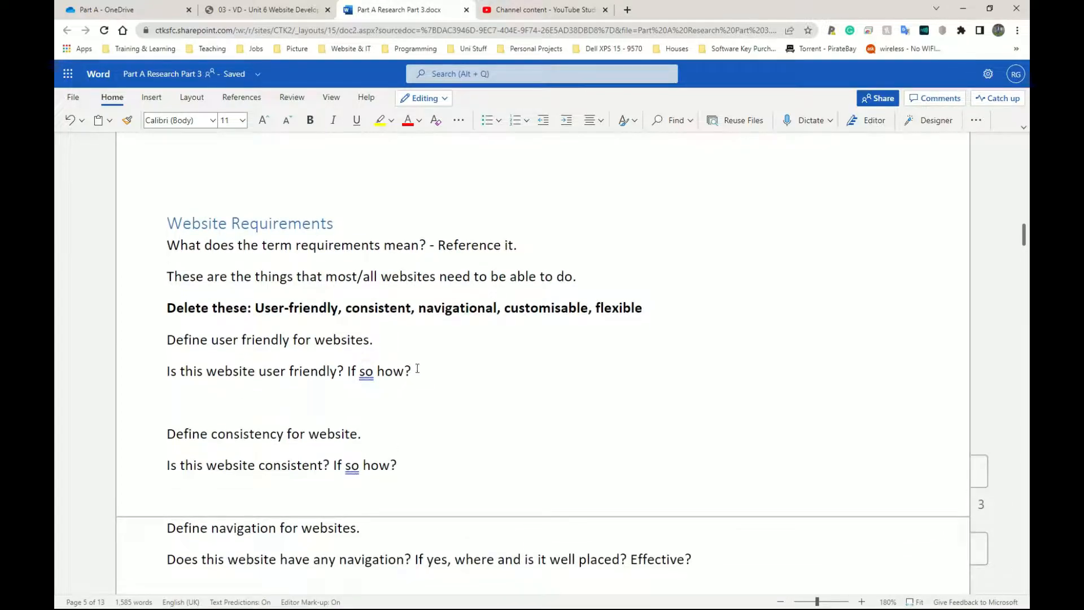
pyautogui.write('- Ama')
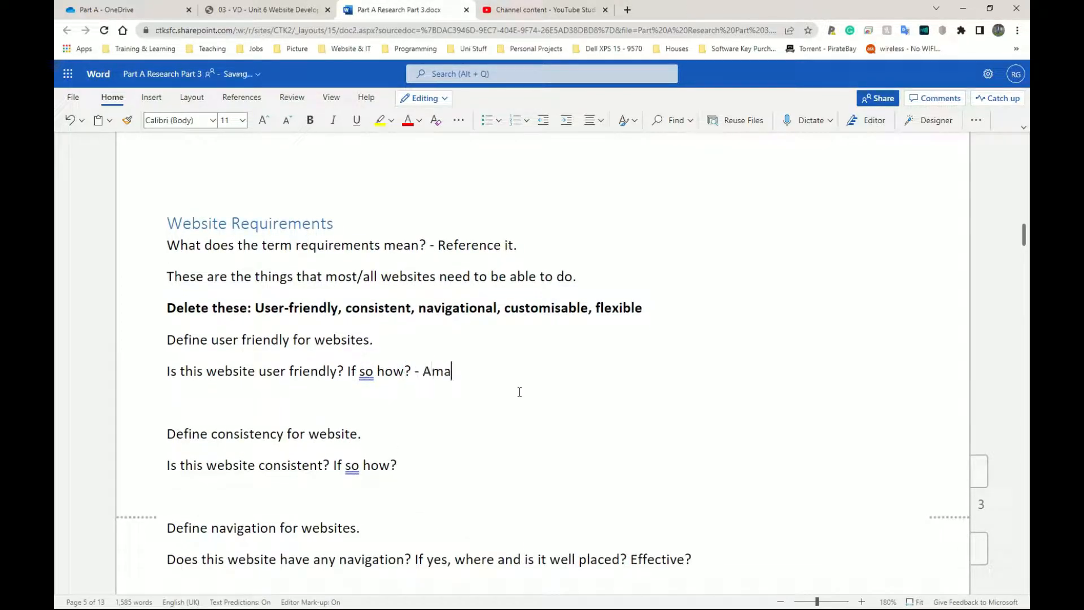
pyautogui.write('zon')
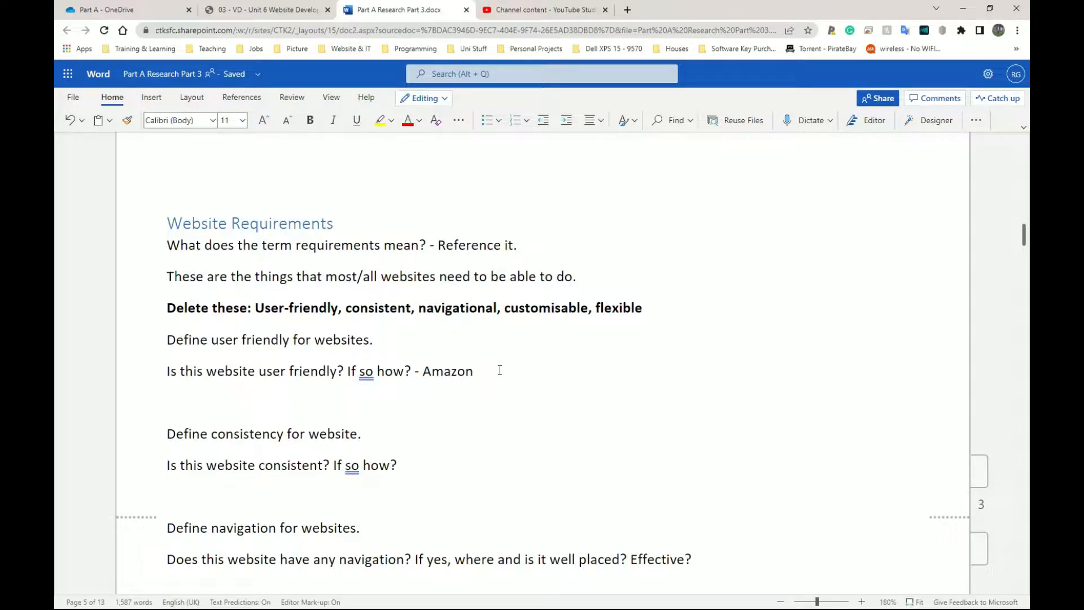
pyautogui.click(474, 370)
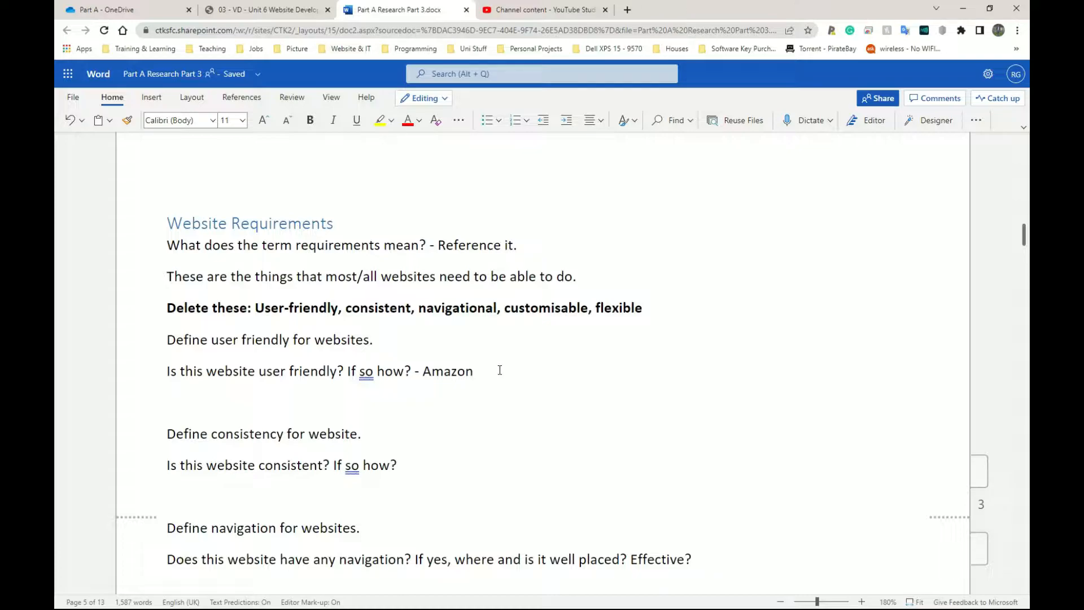
pyautogui.click(681, 9)
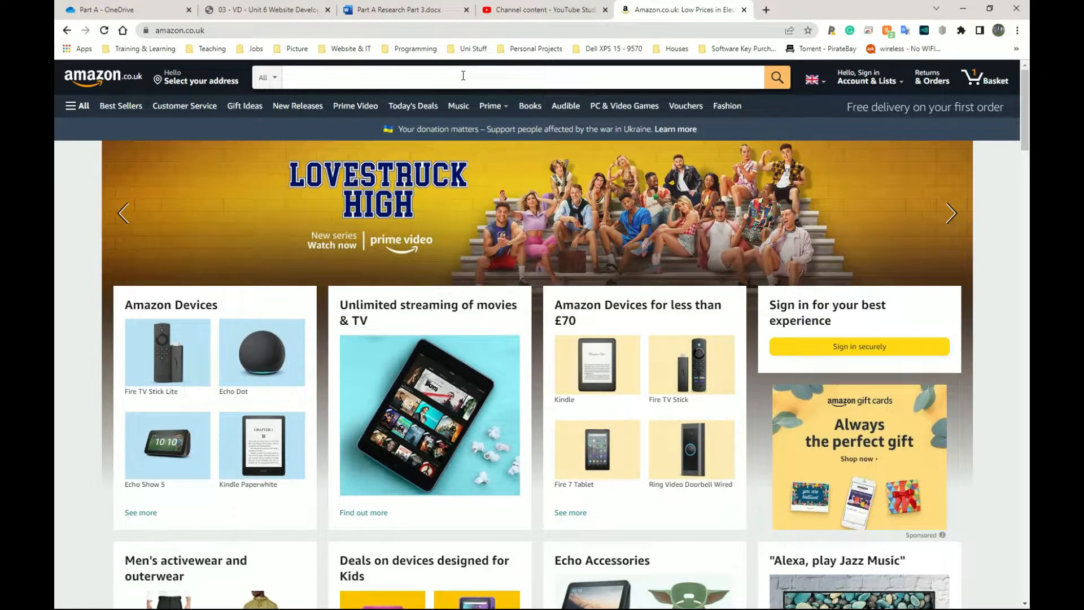
# Step: Search Amazon.co.uk for RTX 3070 Ti cards, browse the results, then return to the document
pyautogui.click(484, 77)
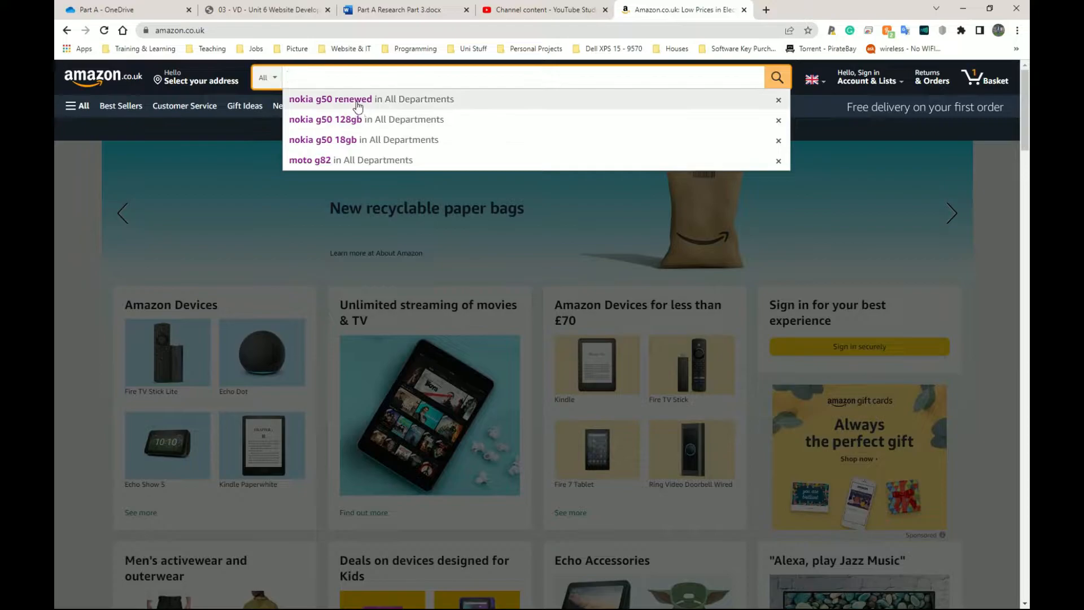
pyautogui.moveTo(310, 160)
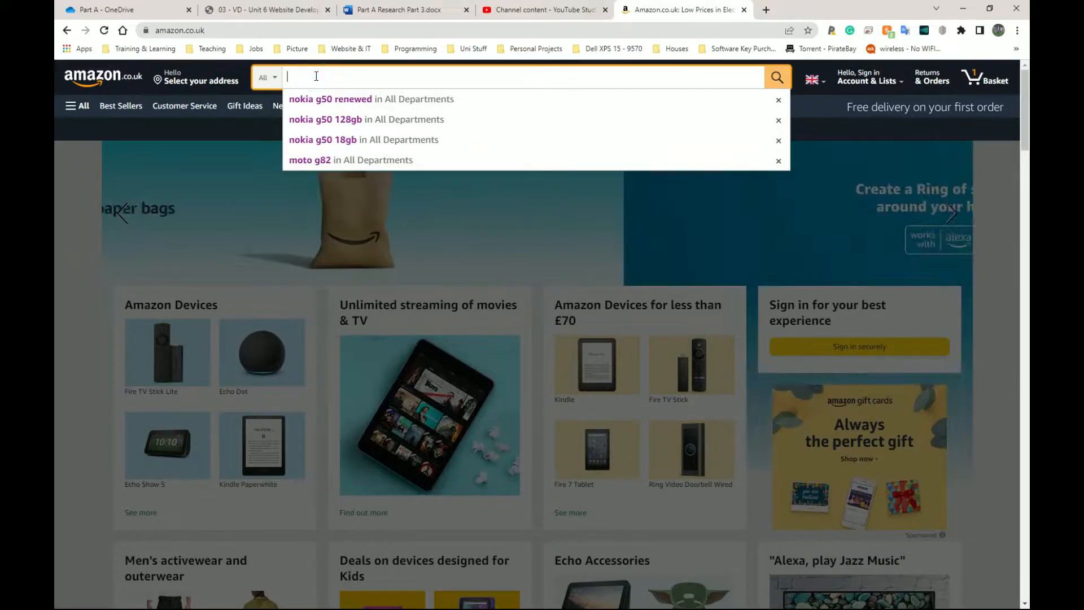
pyautogui.write('rtx')
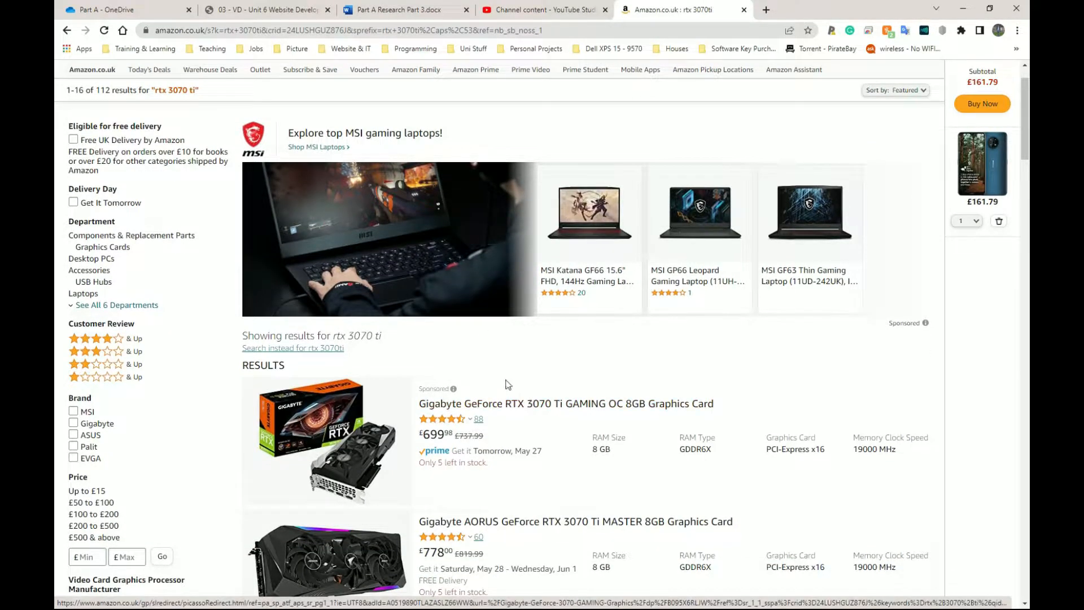
pyautogui.scroll(-3)
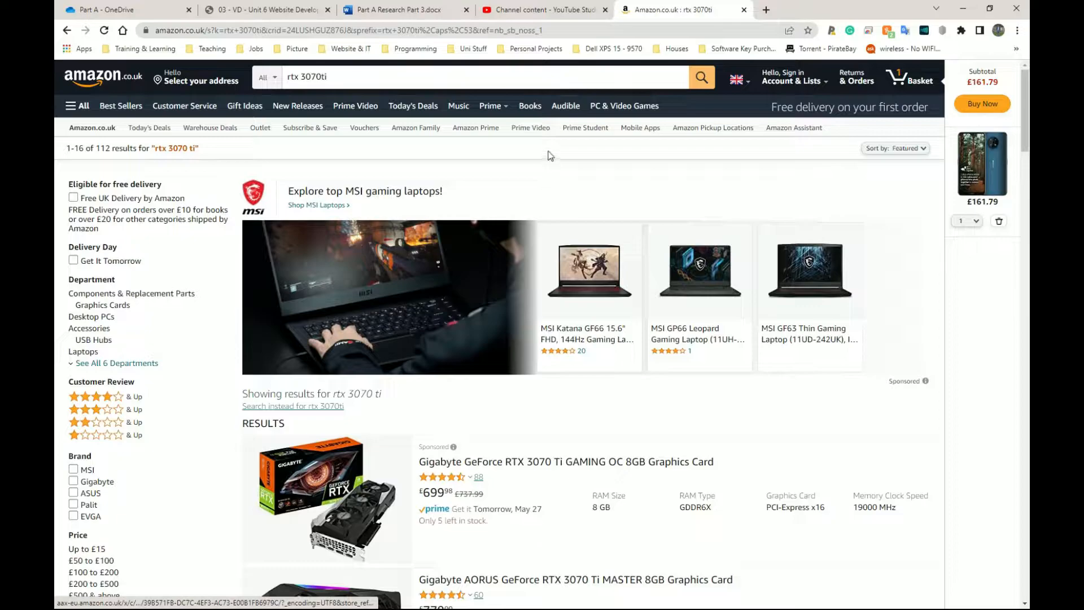
pyautogui.moveTo(534, 149)
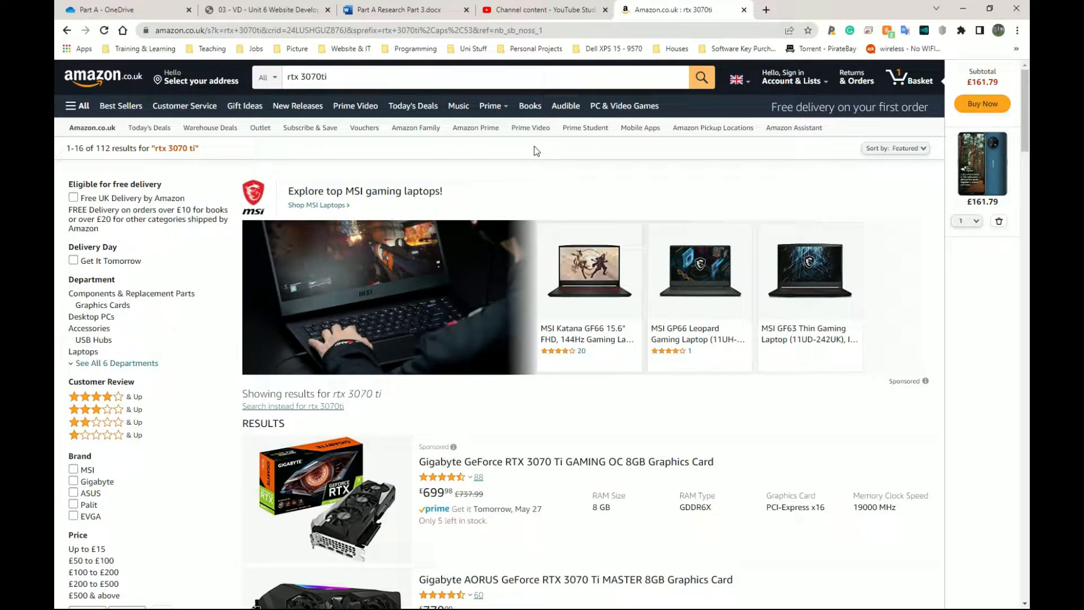
pyautogui.click(401, 10)
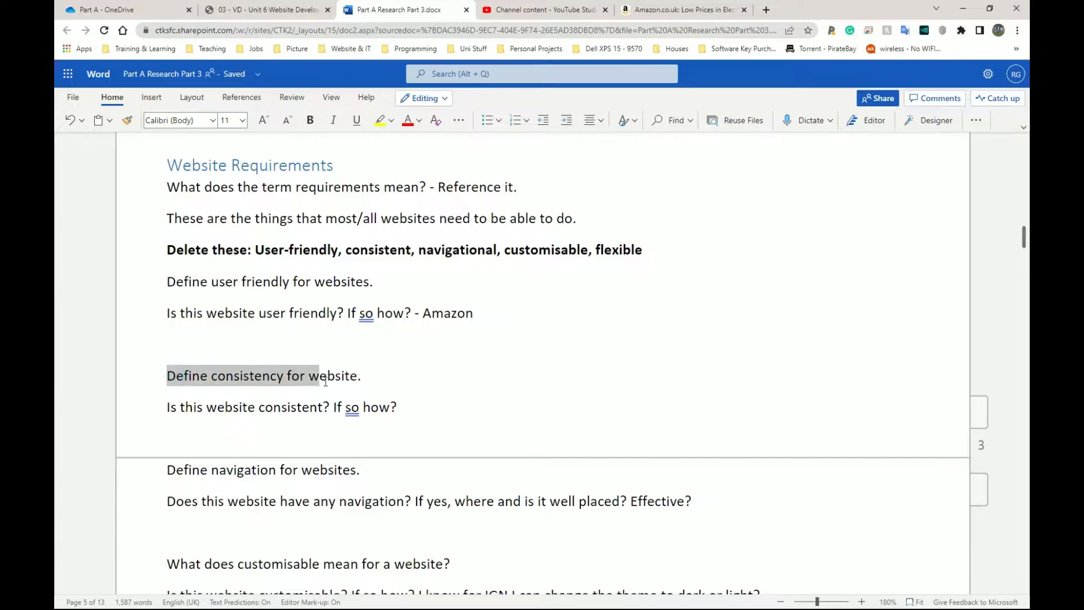
pyautogui.click(326, 375)
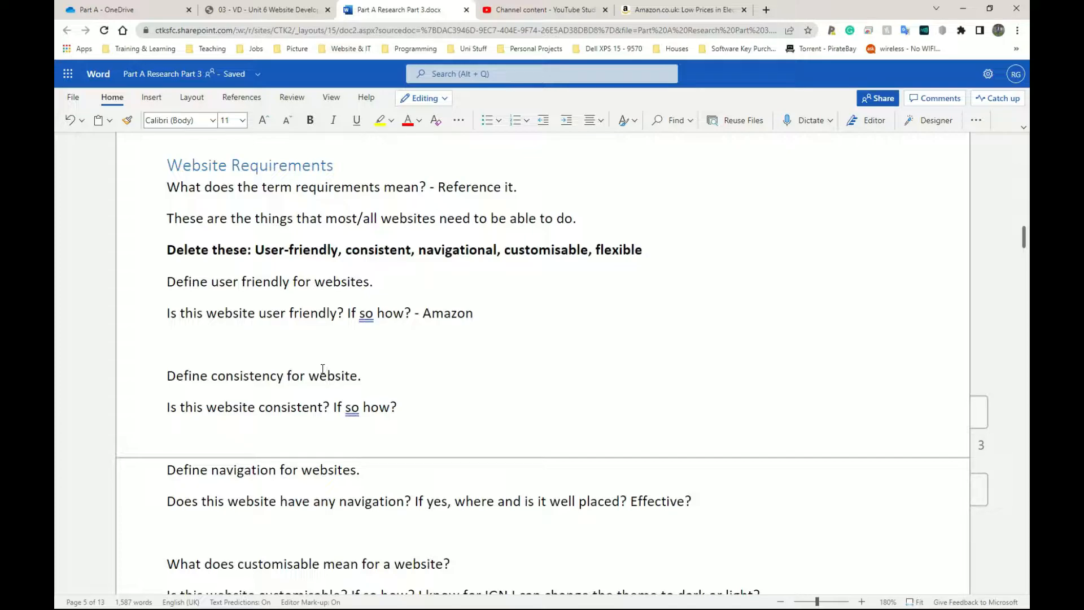
pyautogui.moveTo(339, 360)
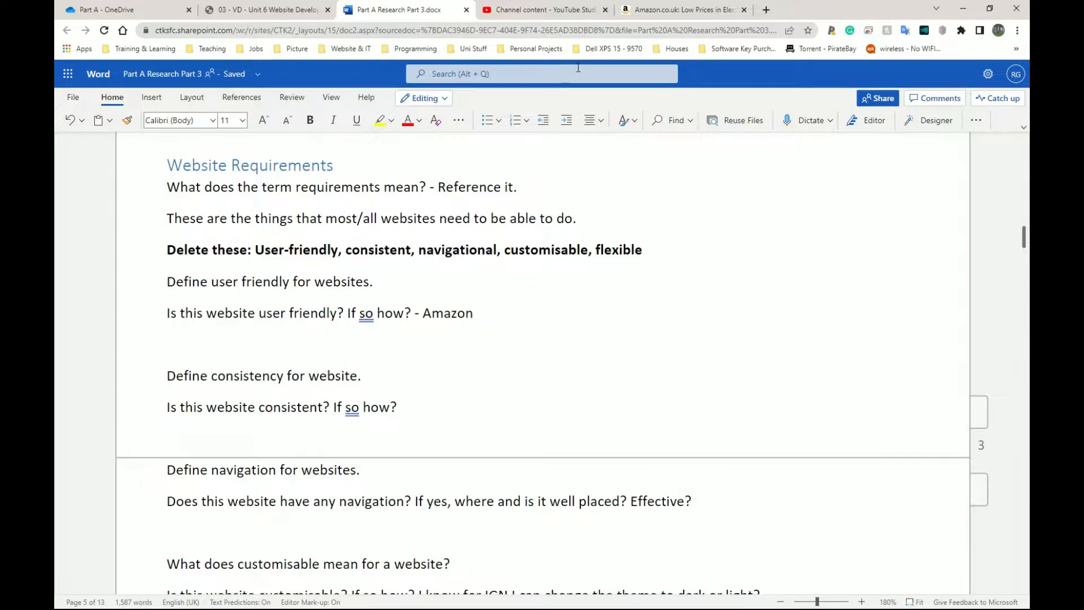
pyautogui.click(680, 10)
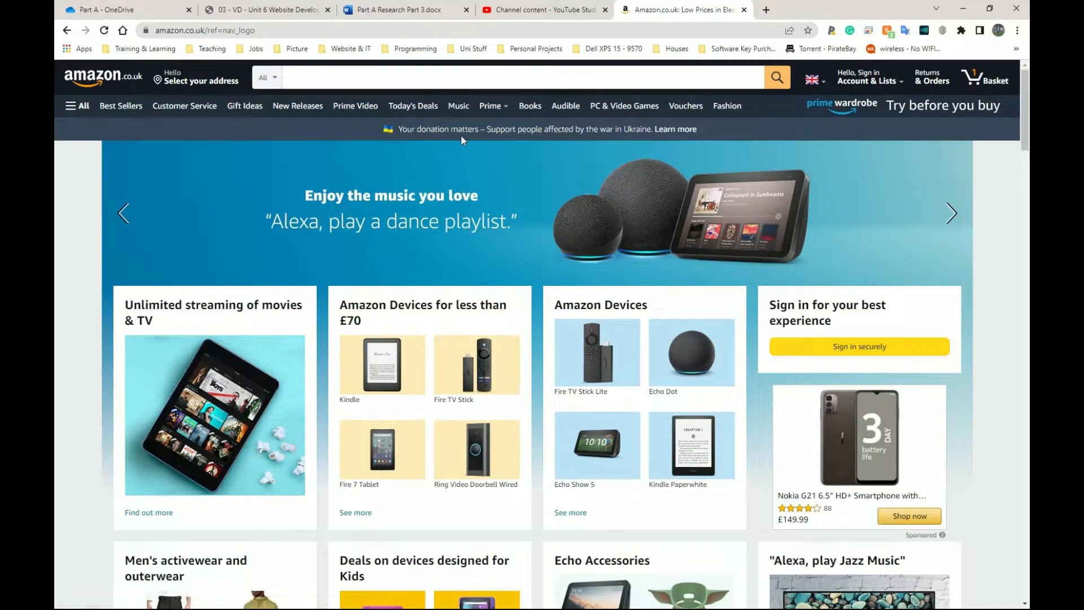
pyautogui.moveTo(114, 81)
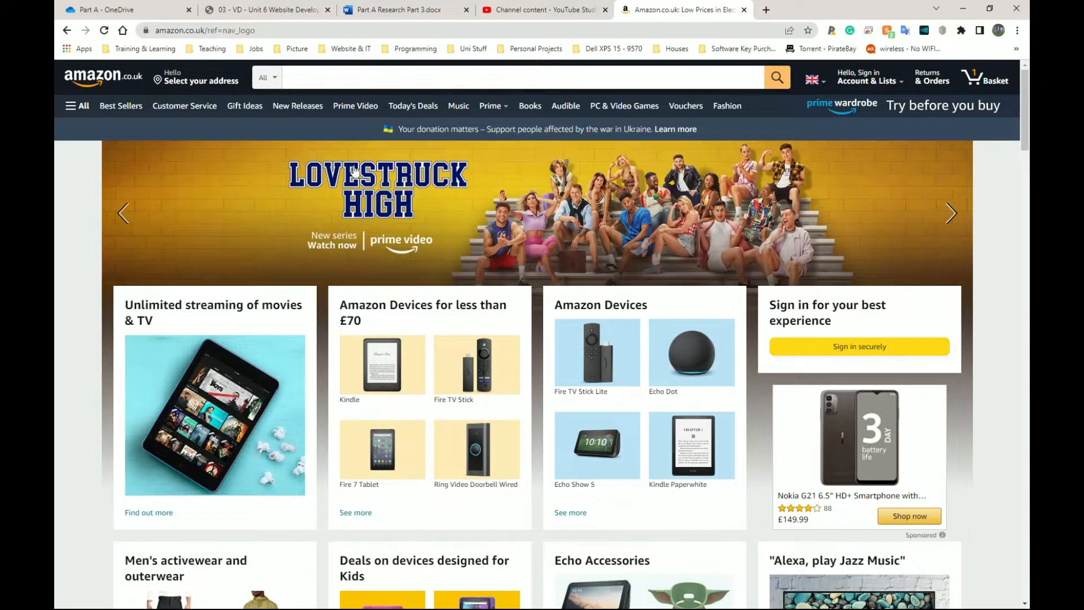
pyautogui.click(413, 105)
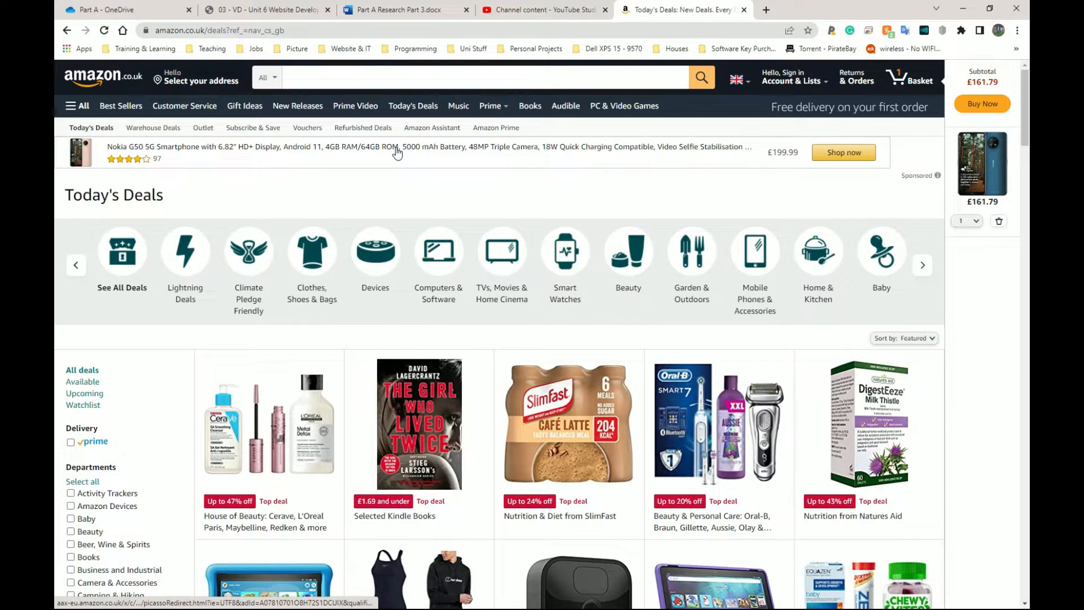
pyautogui.moveTo(483, 127)
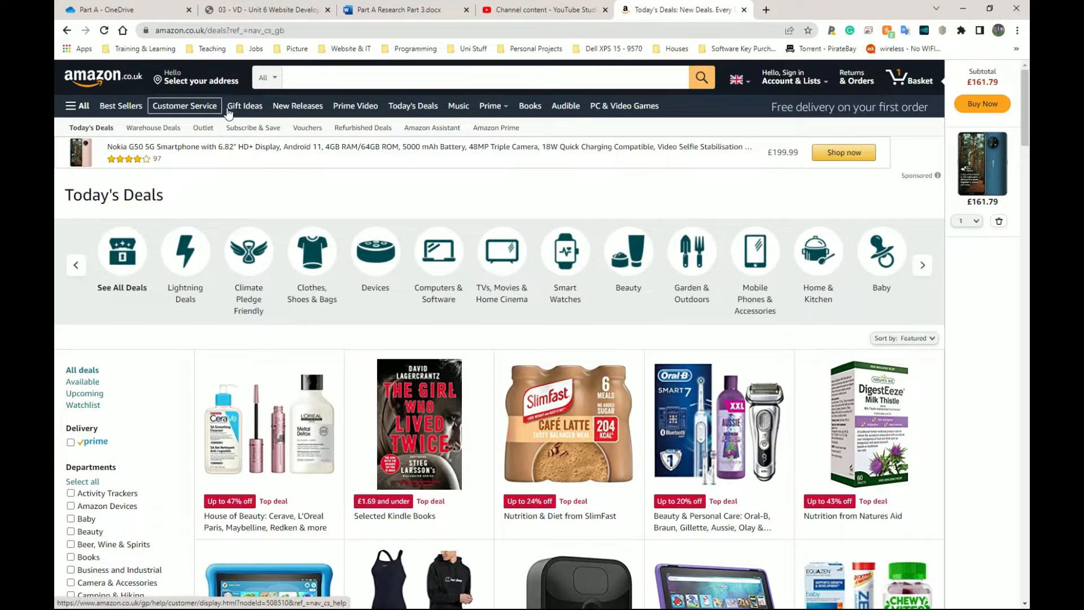
pyautogui.click(244, 106)
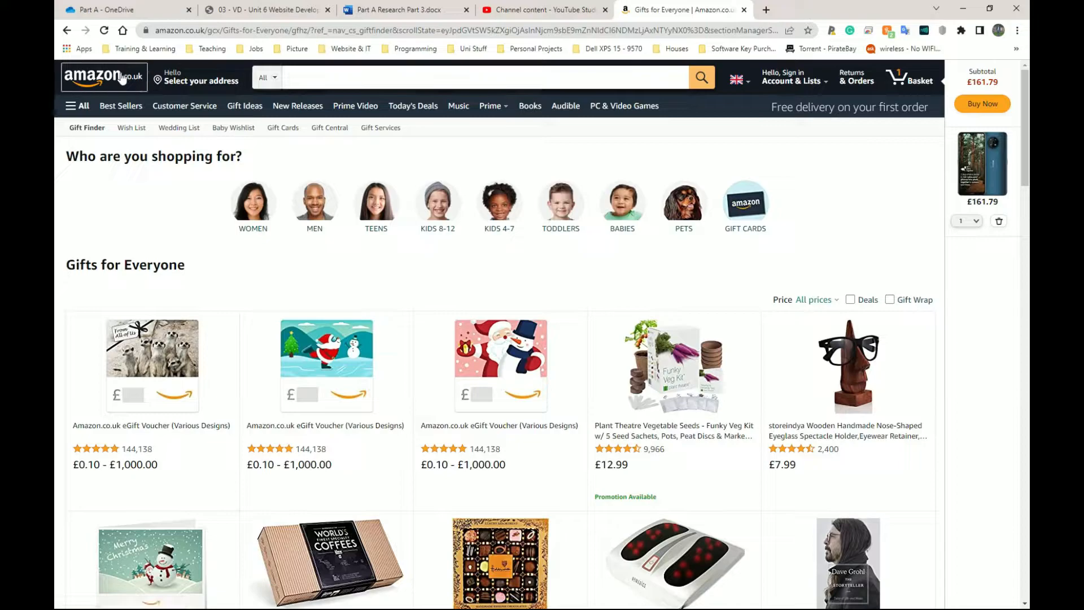
pyautogui.click(102, 77)
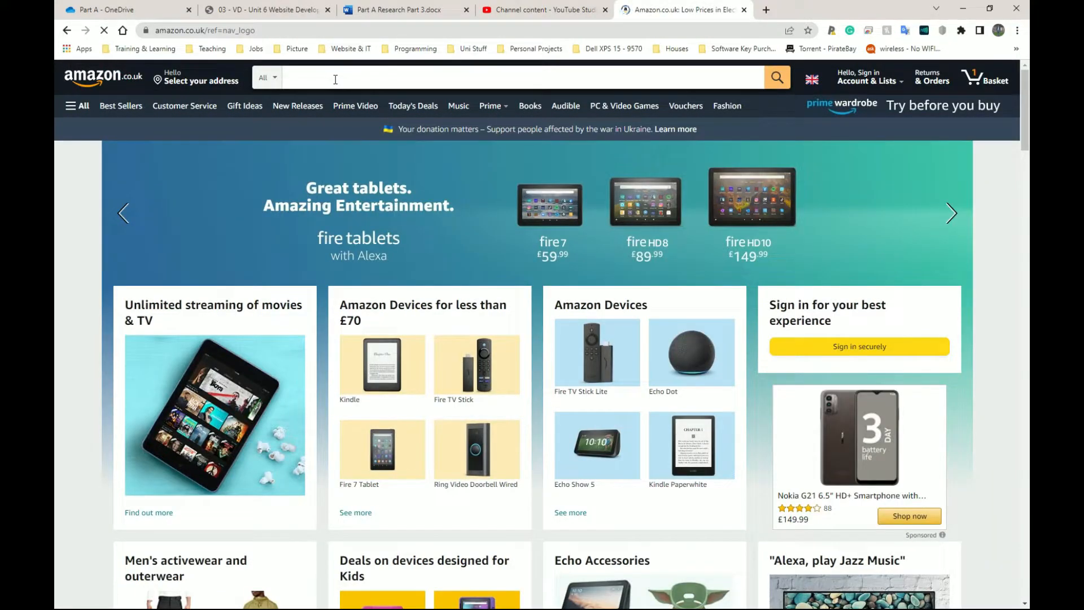
pyautogui.scroll(-3)
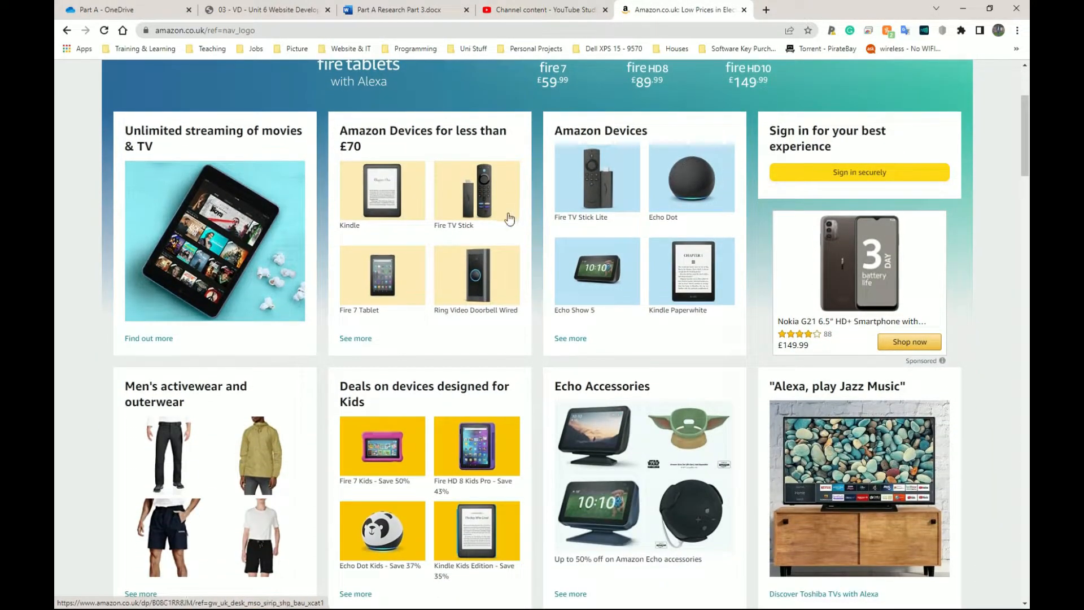
pyautogui.scroll(-3)
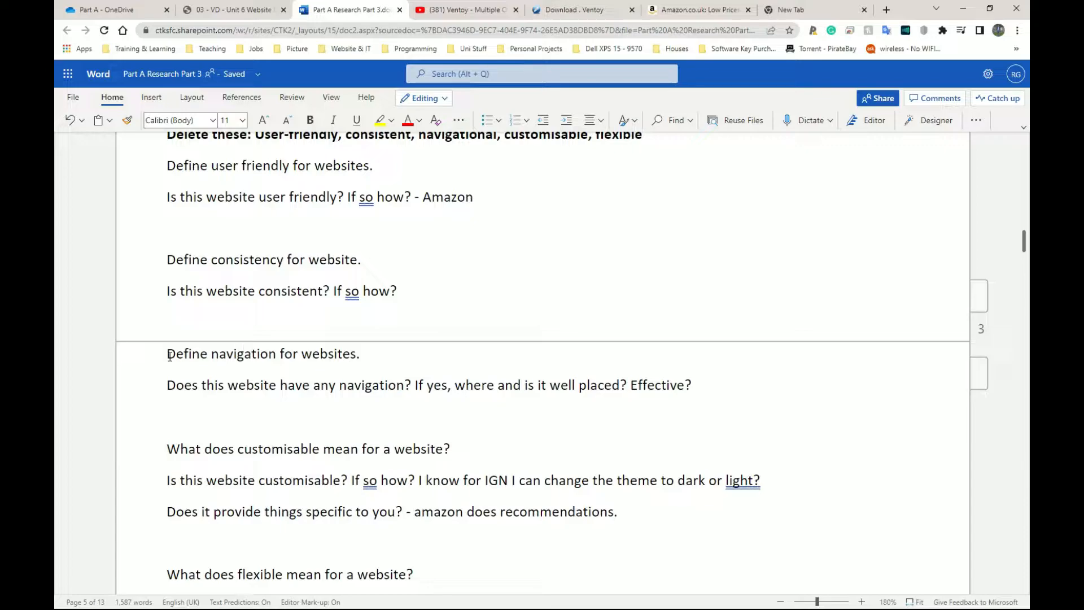
# Step: Add 'Ref it.' to the navigation definition prompt, review the section, then view Amazon.co.uk
pyautogui.write('Ref')
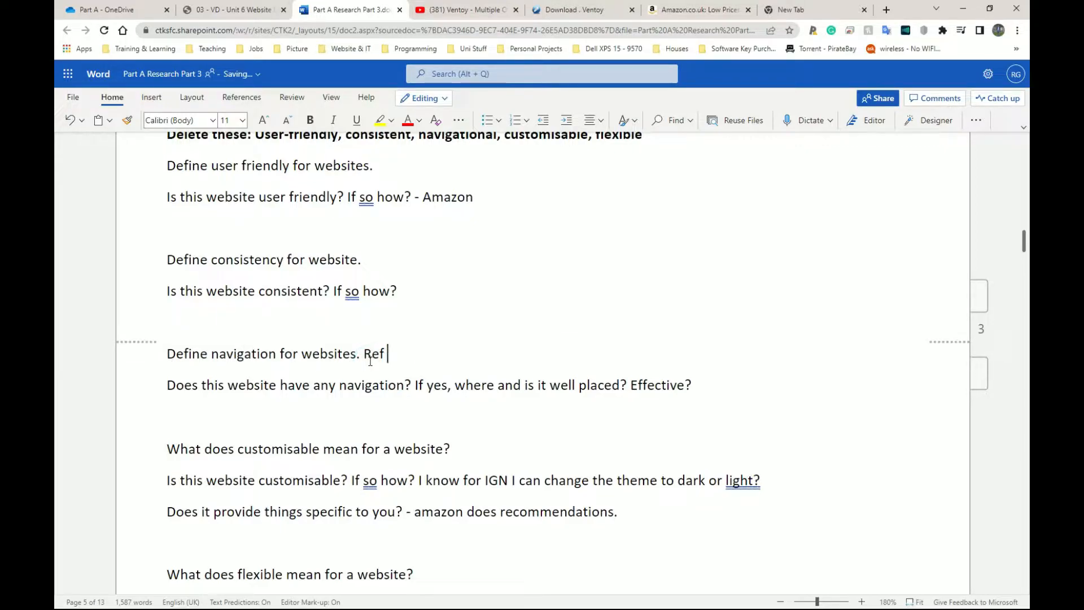
pyautogui.write('it.')
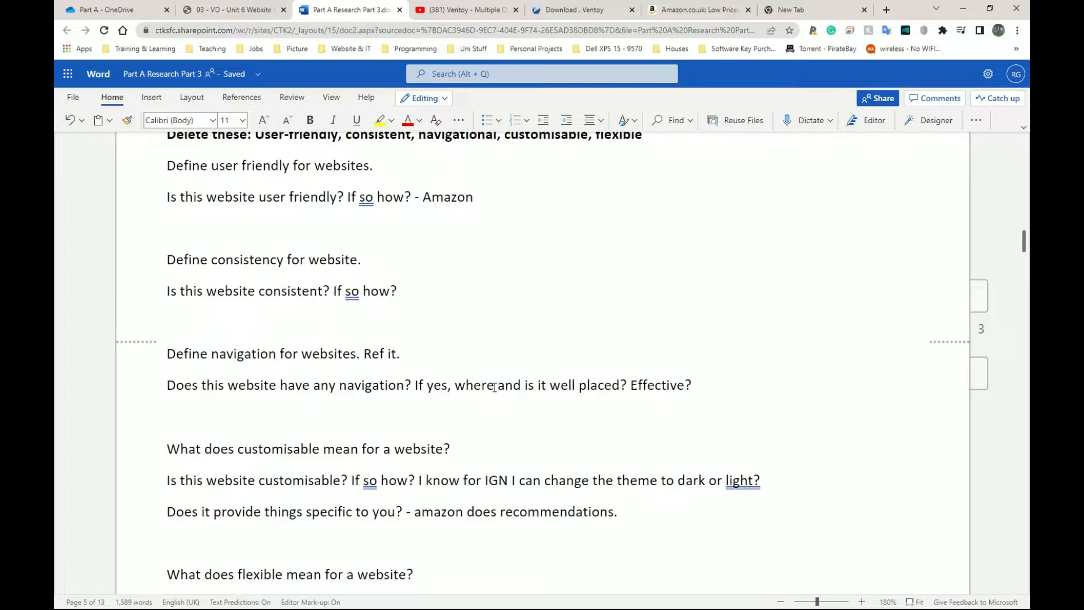
pyautogui.moveTo(435, 301)
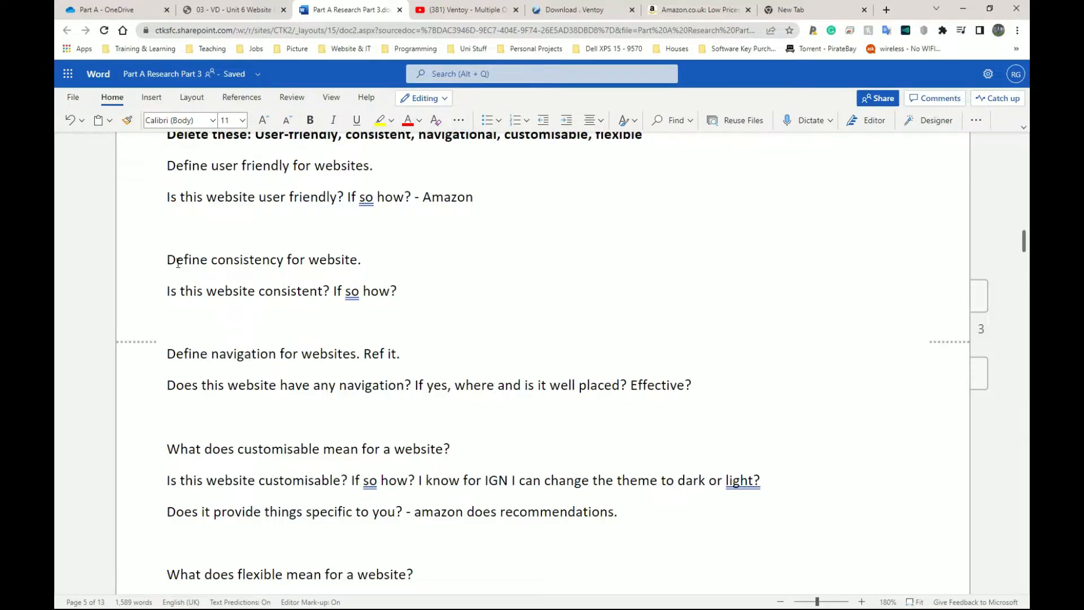
pyautogui.click(399, 353)
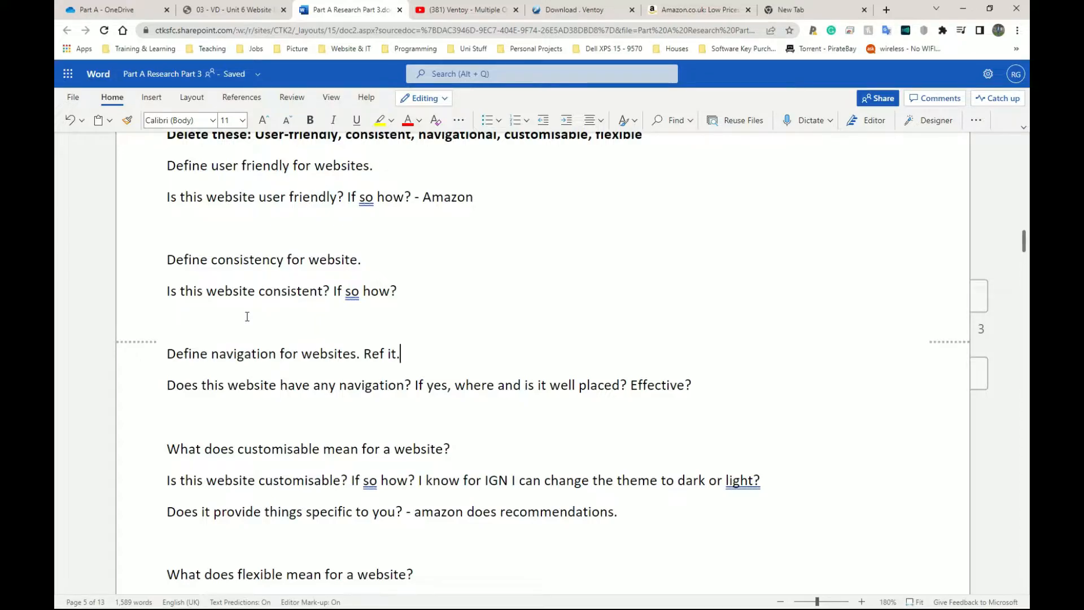
pyautogui.scroll(3)
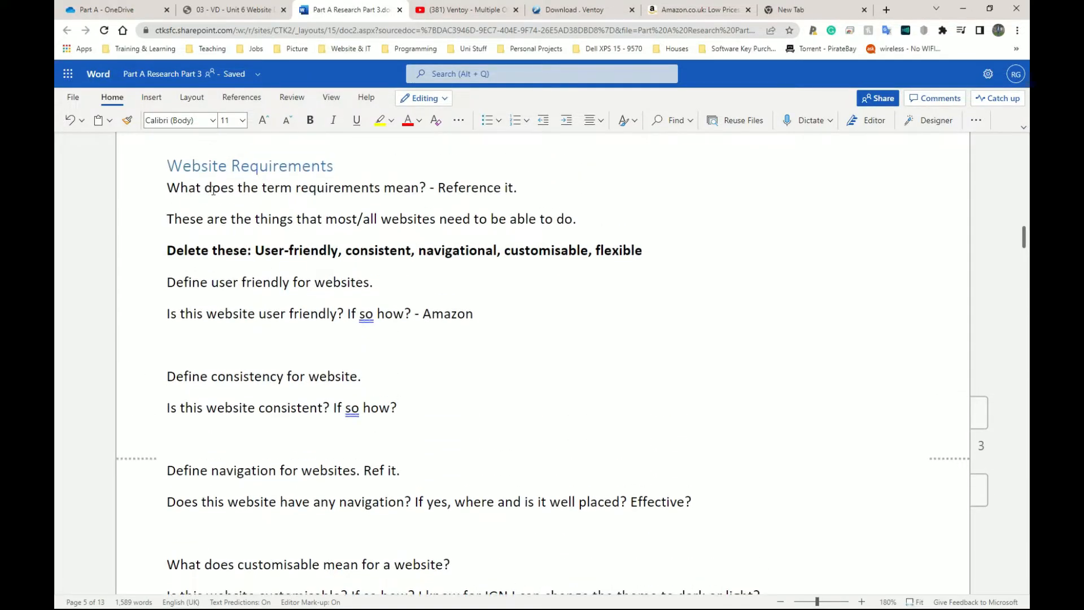
pyautogui.scroll(-3)
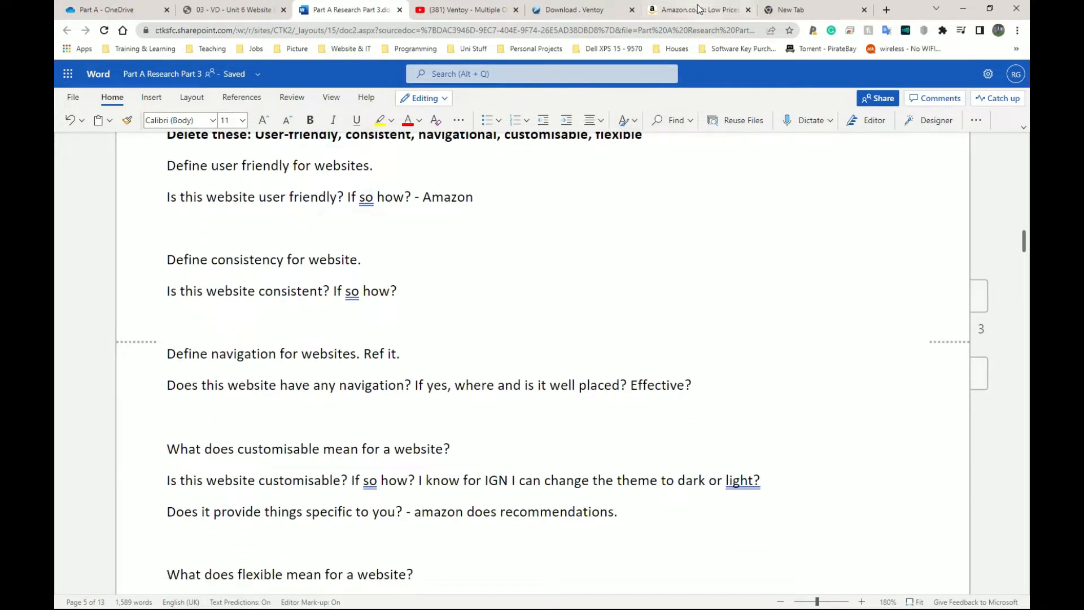
pyautogui.click(697, 10)
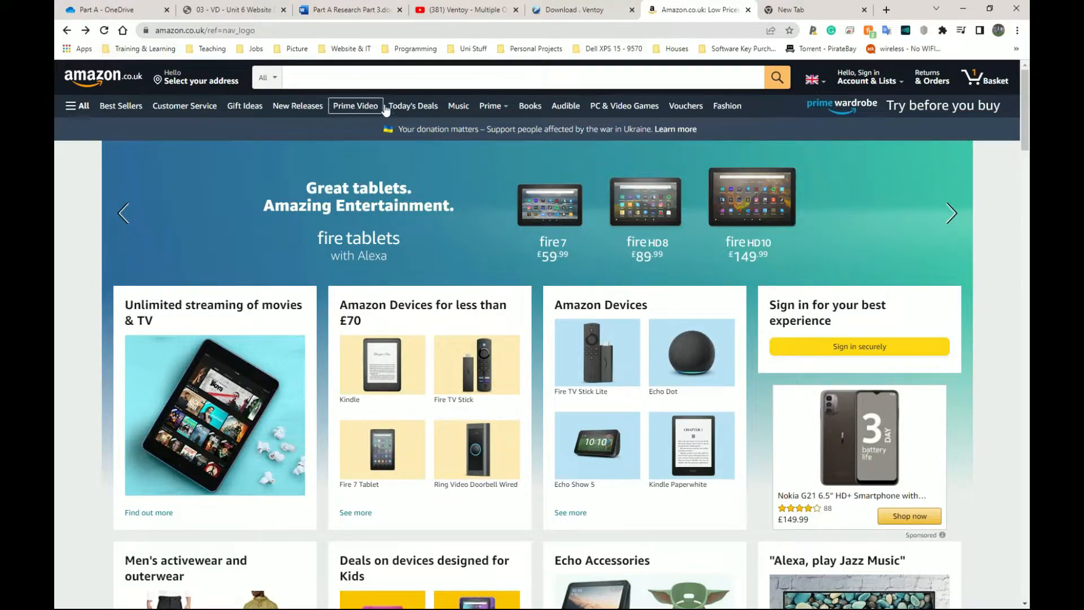
pyautogui.moveTo(963, 68)
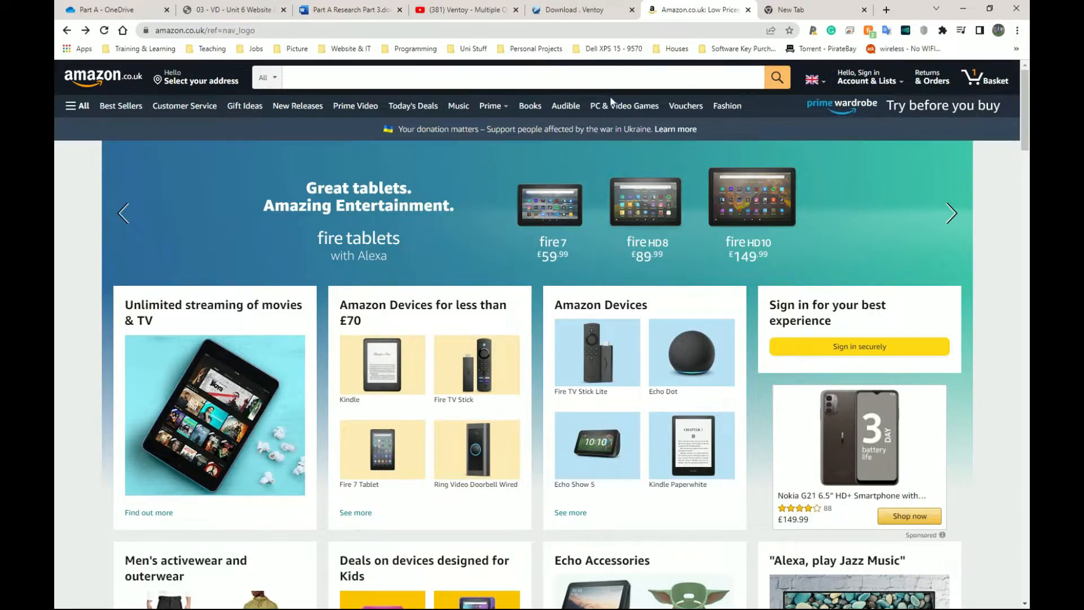
pyautogui.moveTo(89, 77)
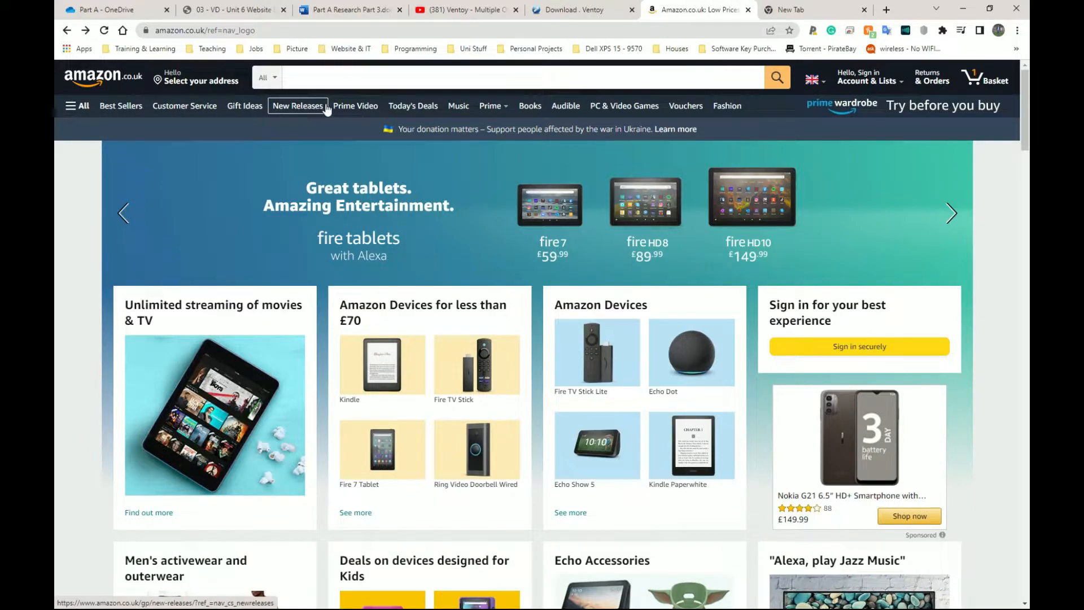
# Step: Browse Amazon's All category menu and view the Prime Video subcategories
pyautogui.click(77, 105)
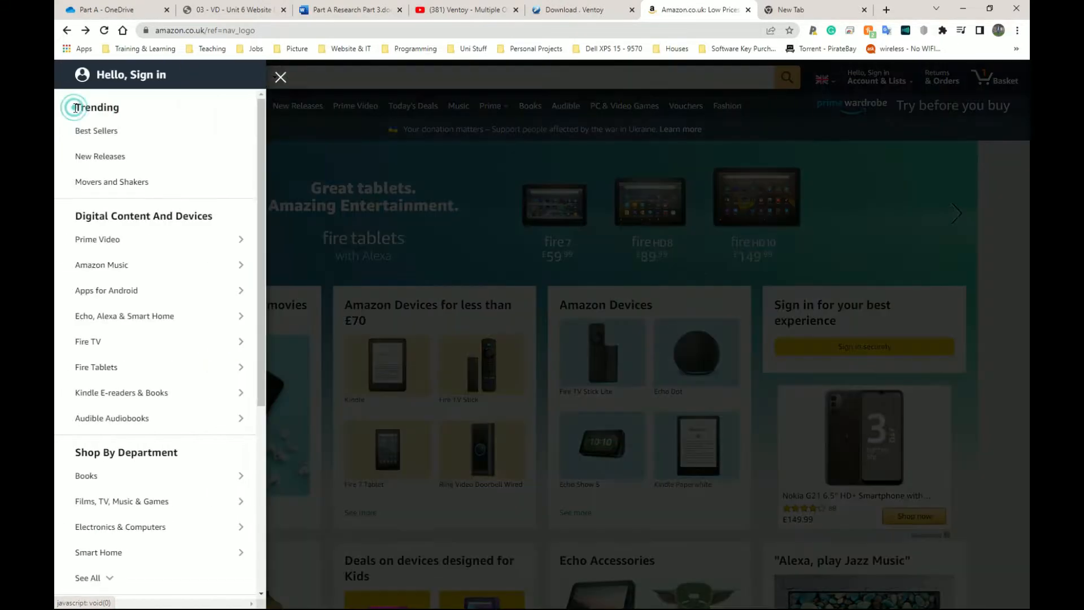
pyautogui.scroll(-3)
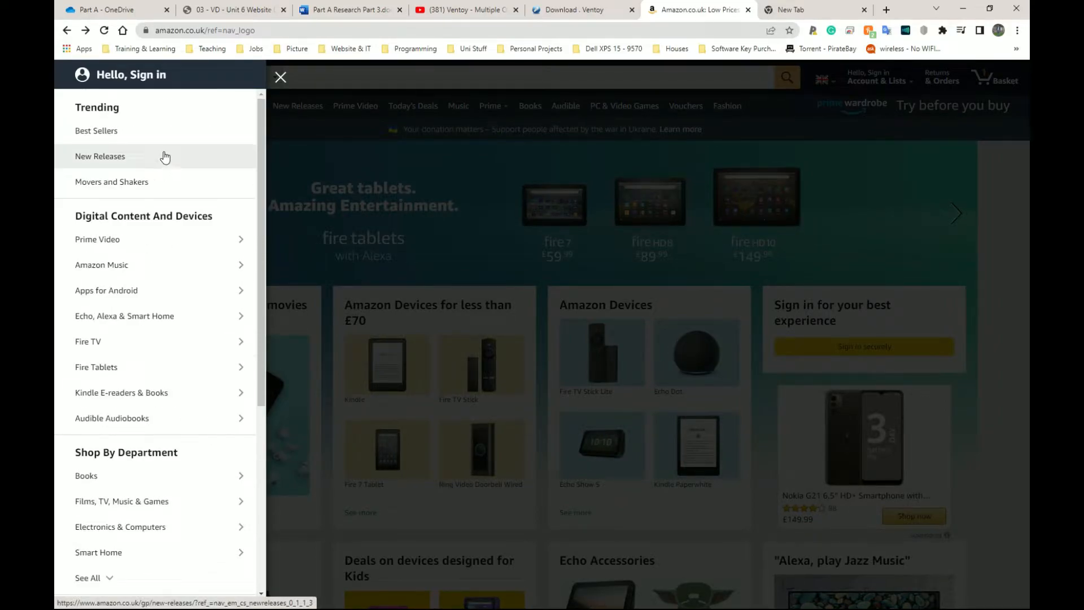
pyautogui.scroll(-3)
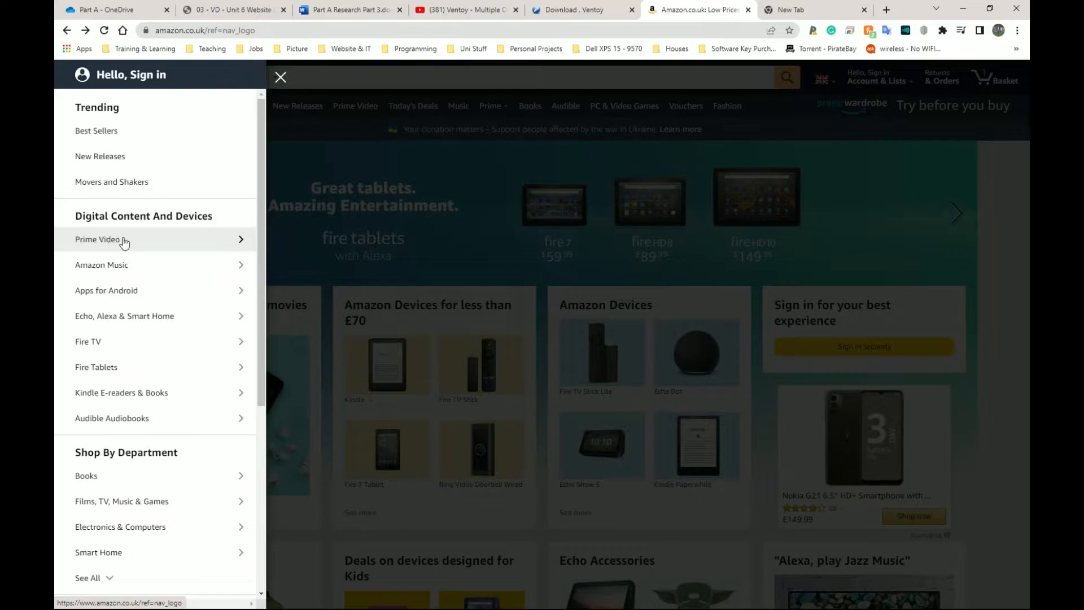
pyautogui.click(101, 239)
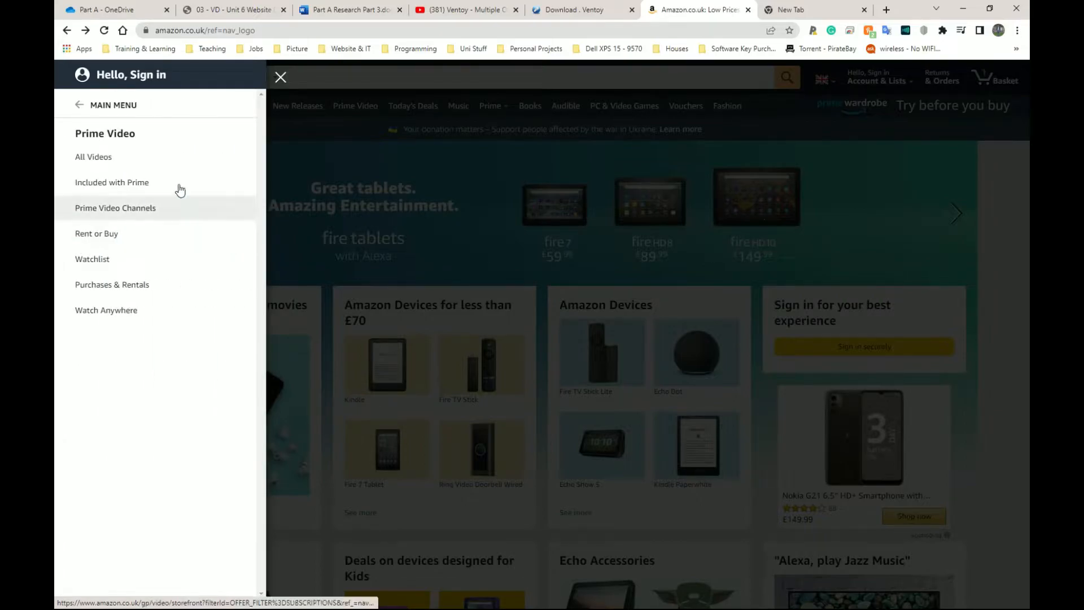
pyautogui.moveTo(190, 207)
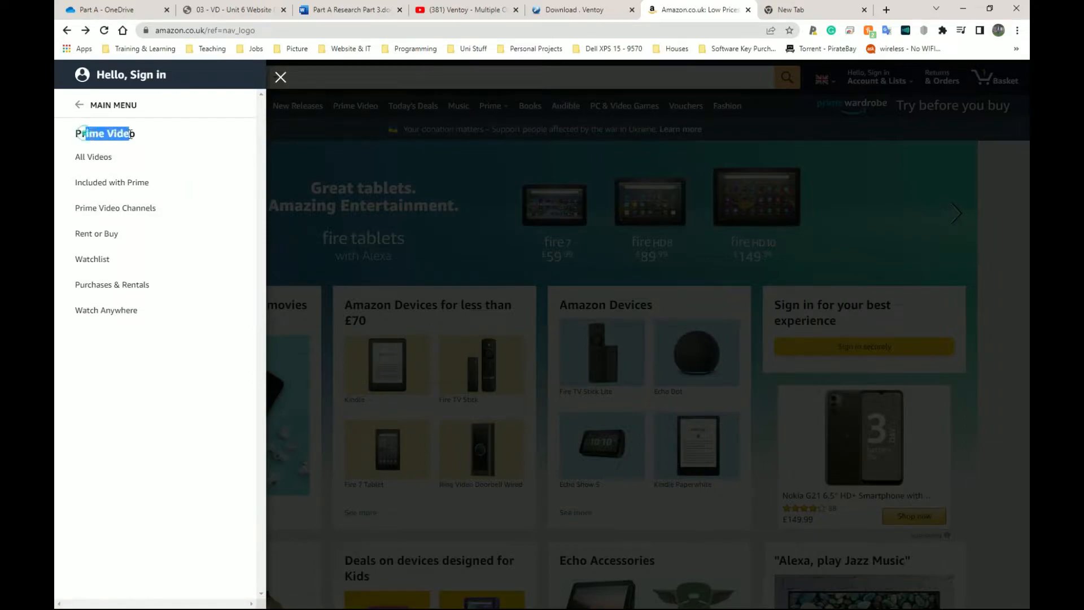
pyautogui.moveTo(255, 338)
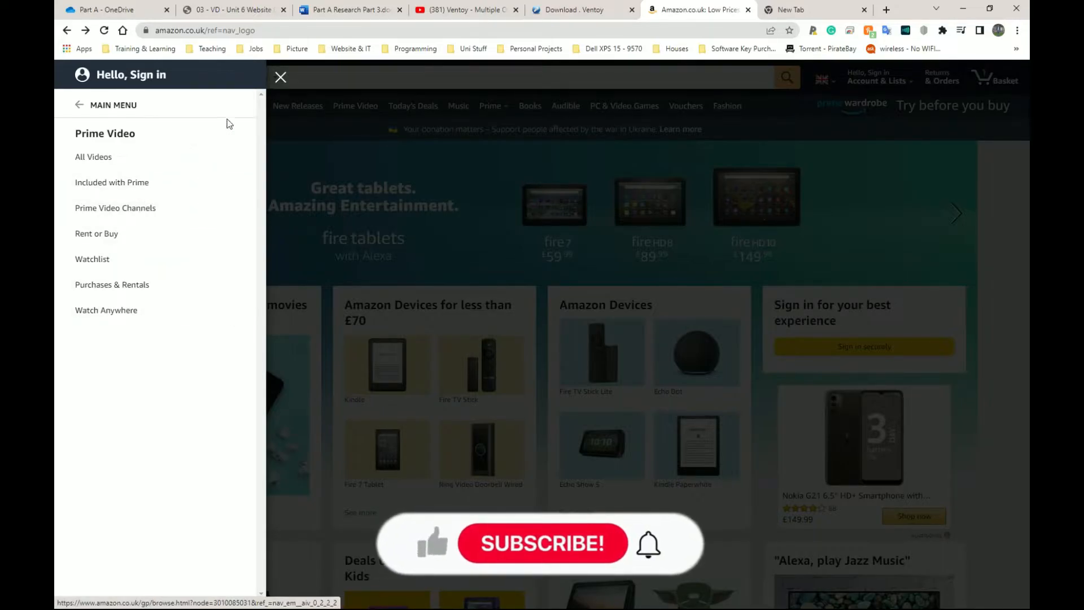
pyautogui.click(280, 76)
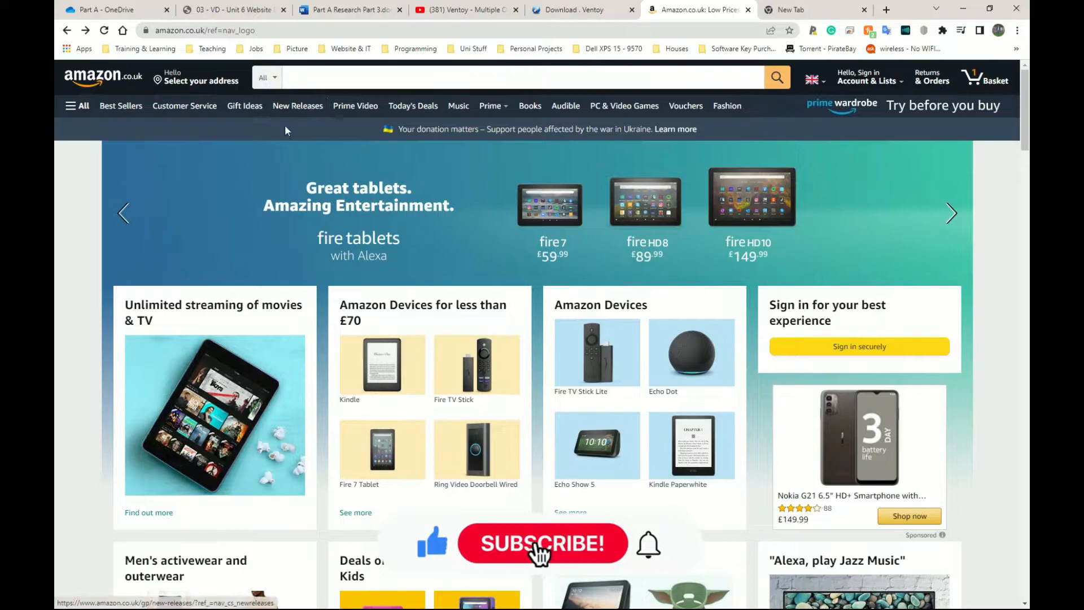
# Step: Search Amazon for 'prime video', check the category menu again, and return to Word
pyautogui.write('ama')
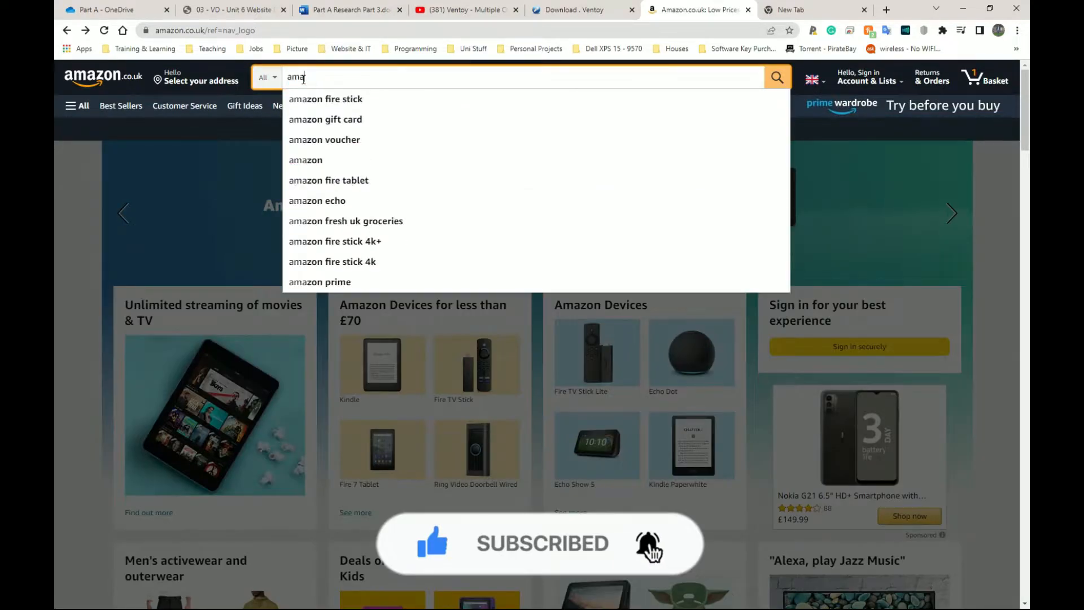
pyautogui.write('prime video')
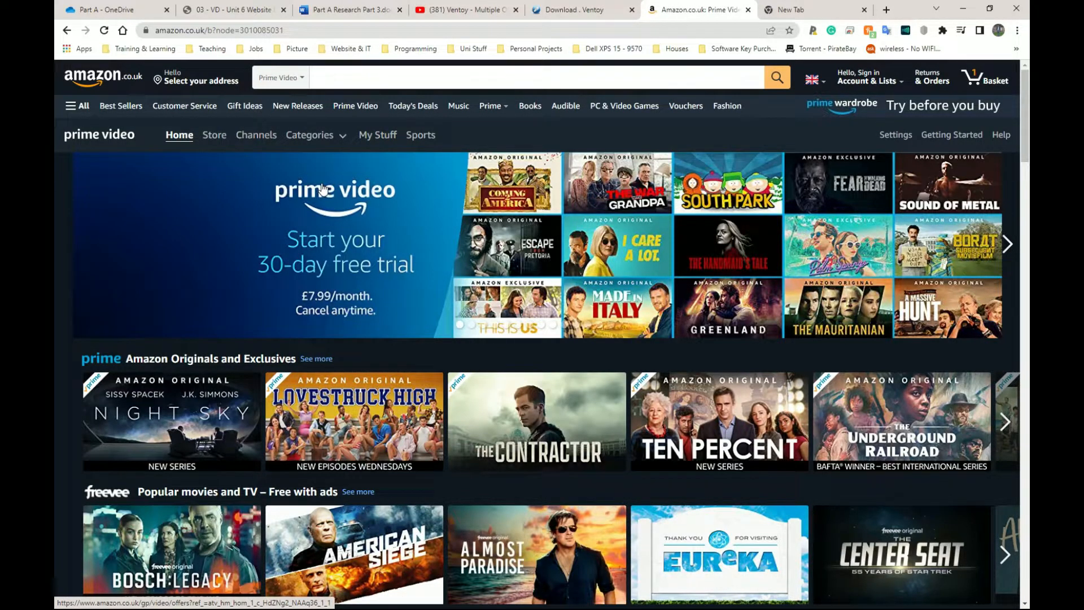
pyautogui.moveTo(114, 129)
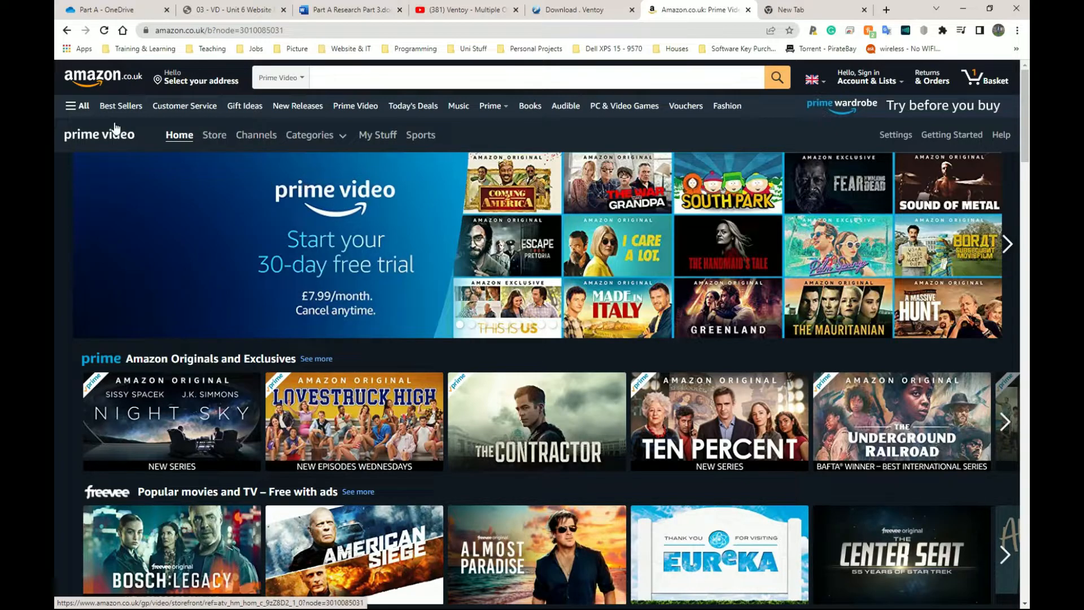
pyautogui.click(77, 105)
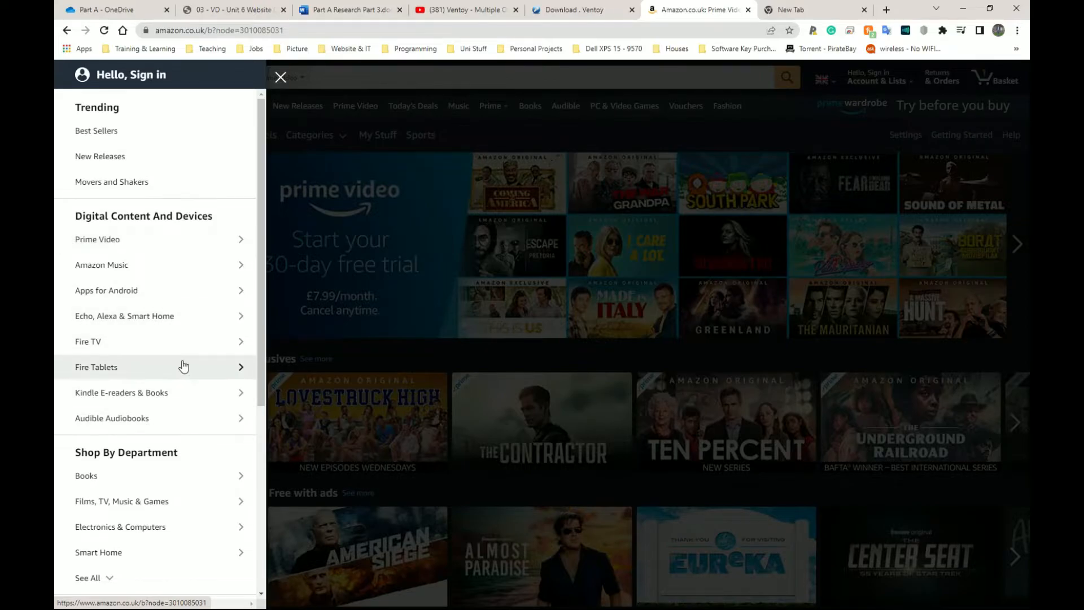
pyautogui.click(280, 77)
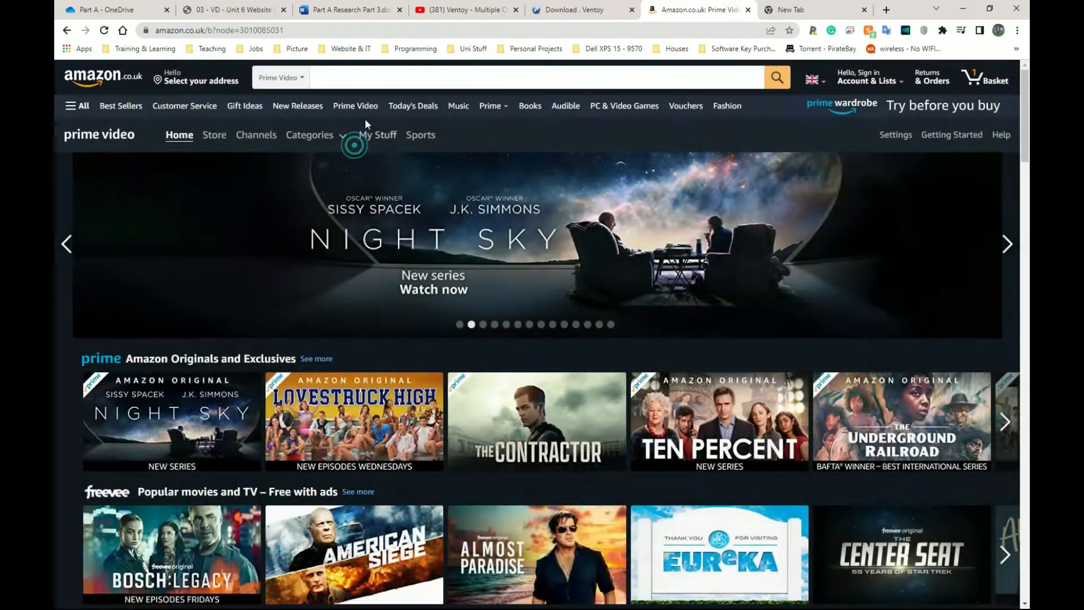
pyautogui.moveTo(284, 165)
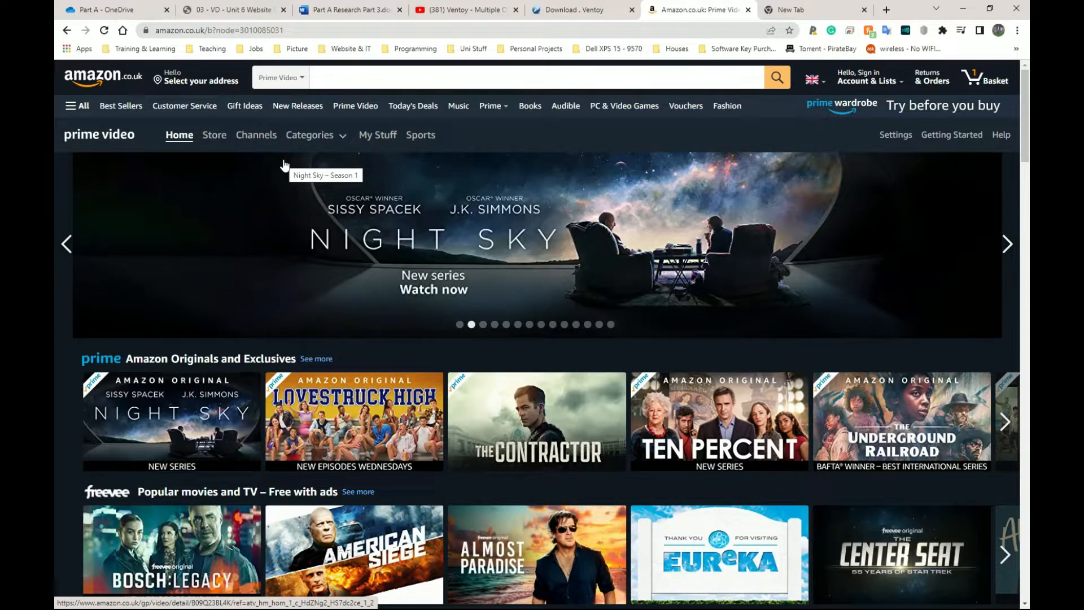
pyautogui.click(346, 10)
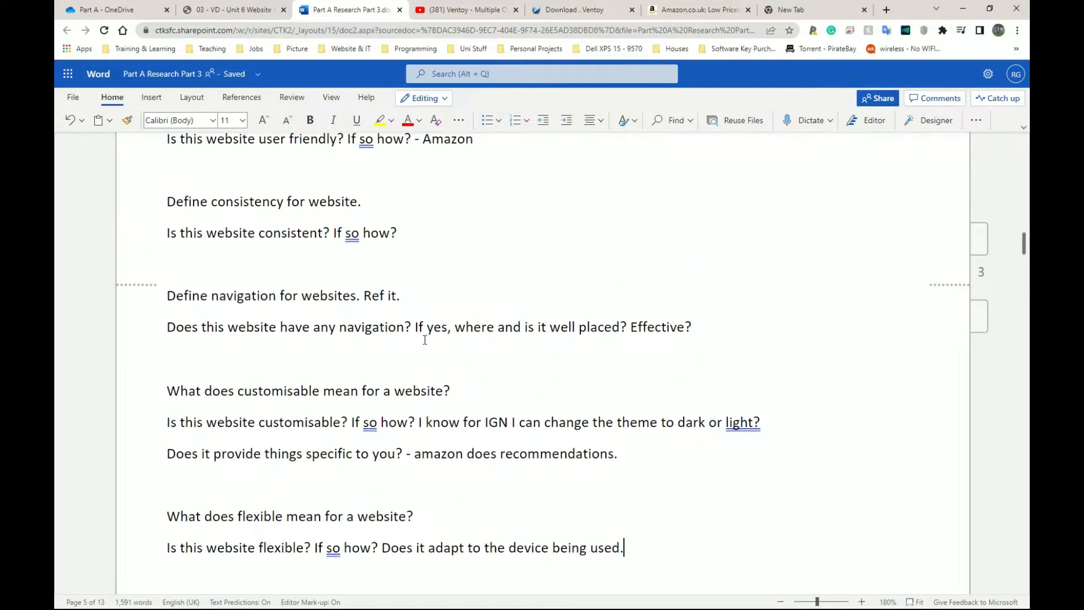
# Step: Select the flexible-website question in the document, then go back to Amazon.co.uk
pyautogui.scroll(-3)
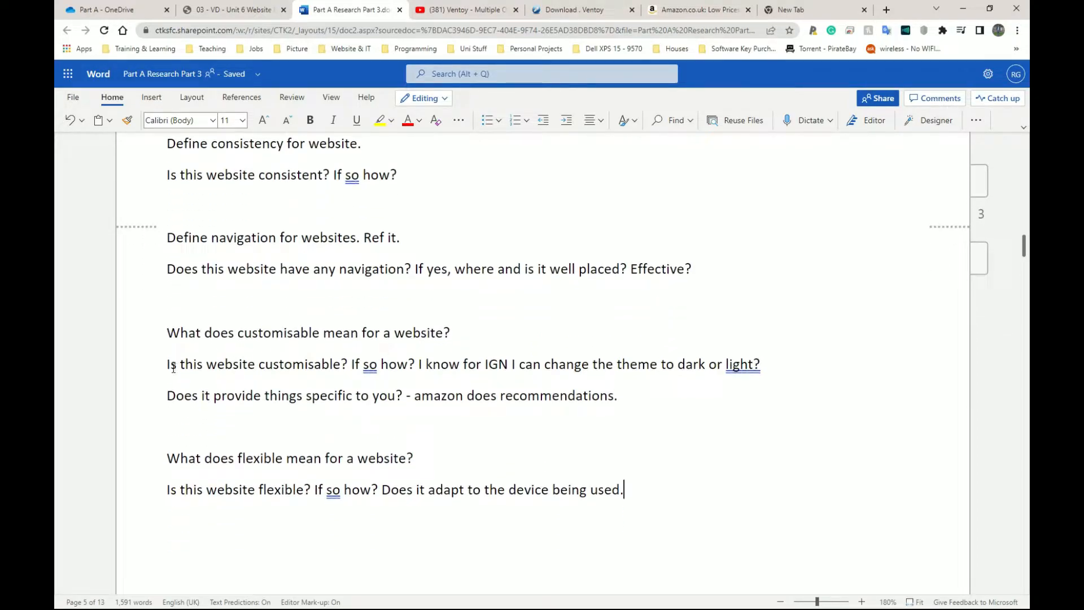
pyautogui.moveTo(171, 364); pyautogui.dragTo(349, 365)
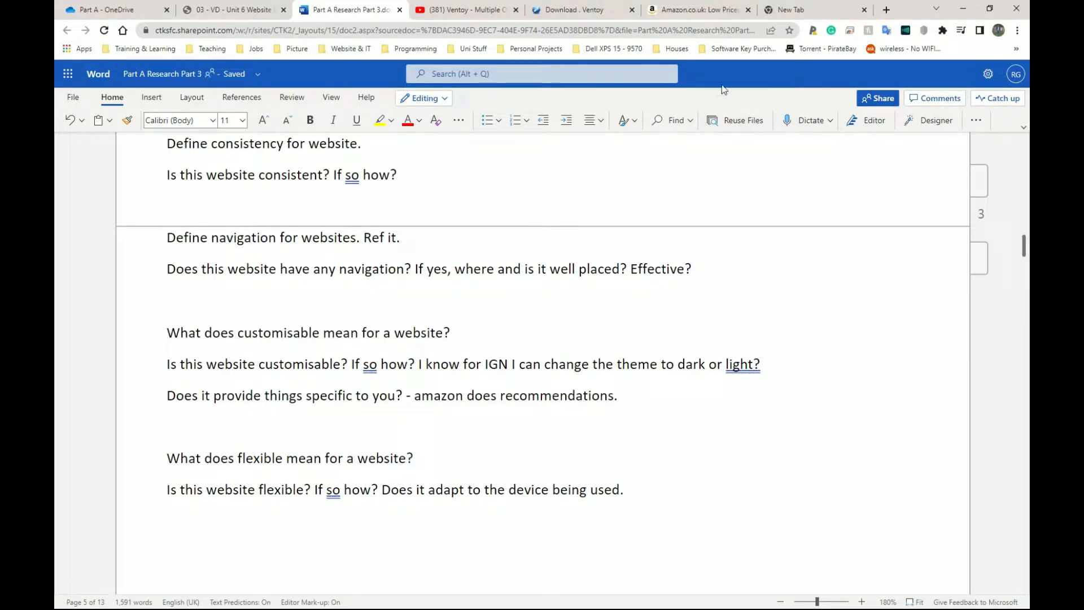
pyautogui.click(693, 9)
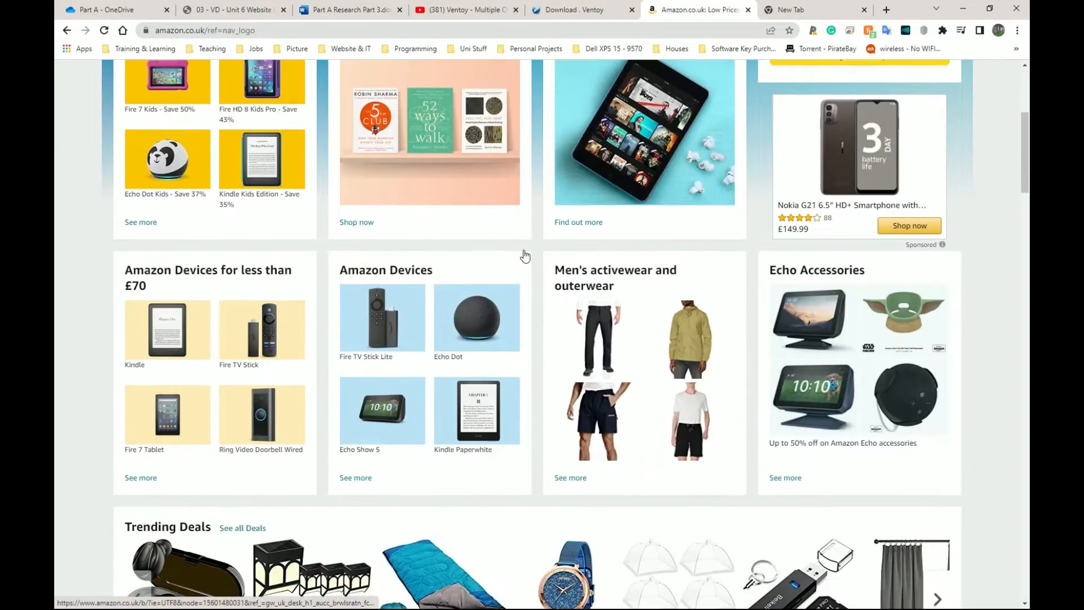
# Step: Scroll through the personalised recommendation rows and deals on Amazon's home page
pyautogui.scroll(-3)
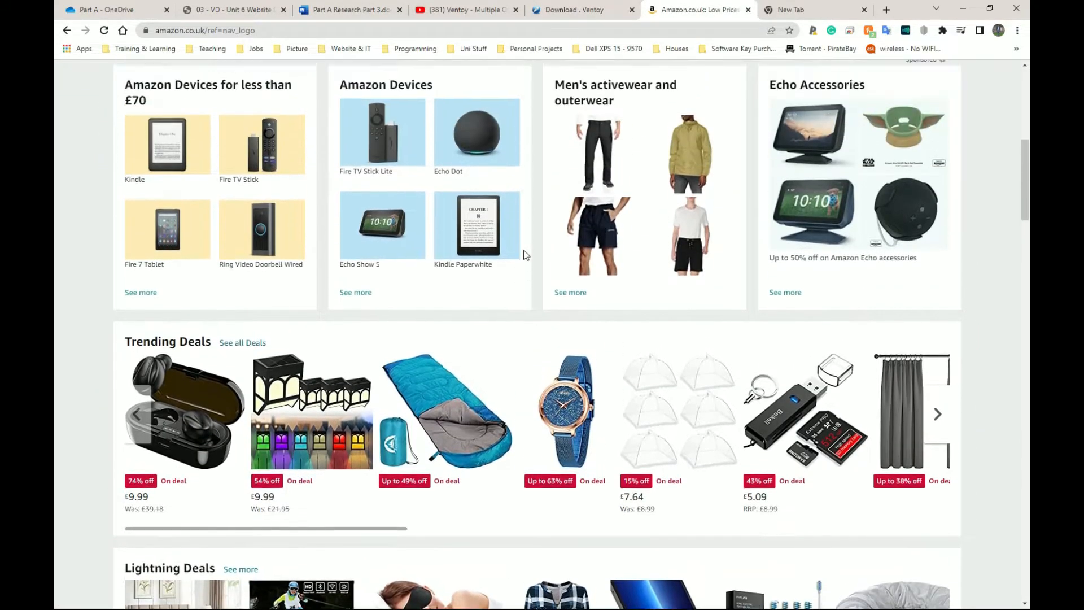
pyautogui.scroll(3)
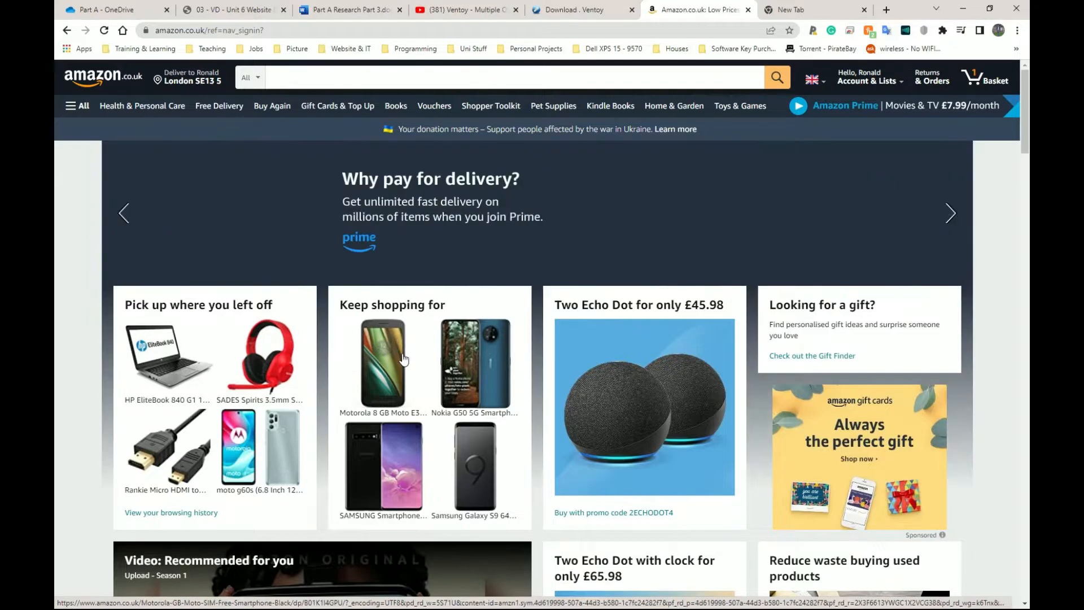
pyautogui.scroll(-3)
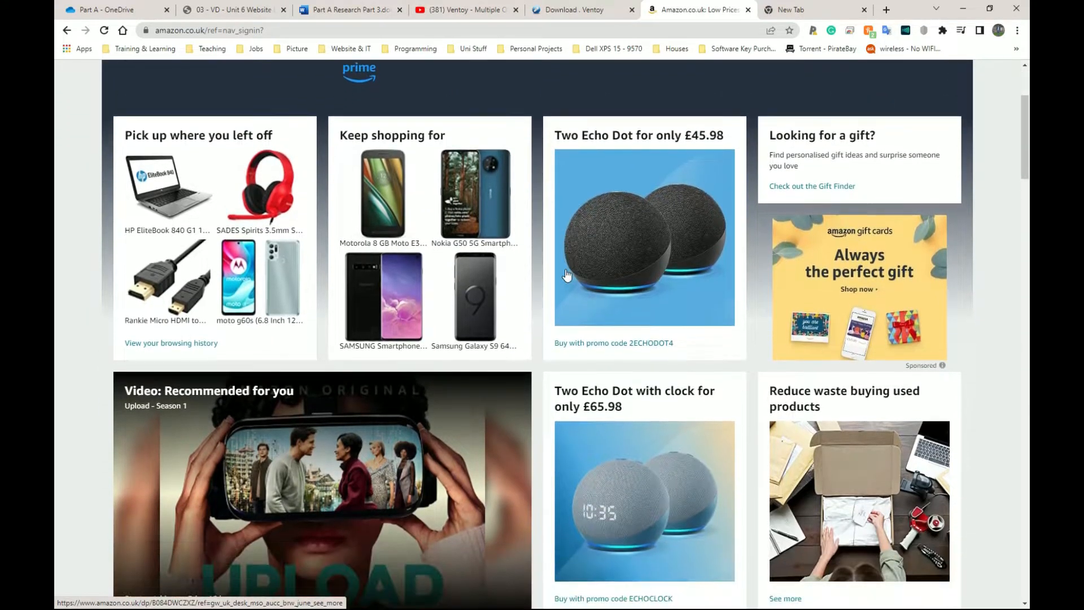
pyautogui.scroll(-3)
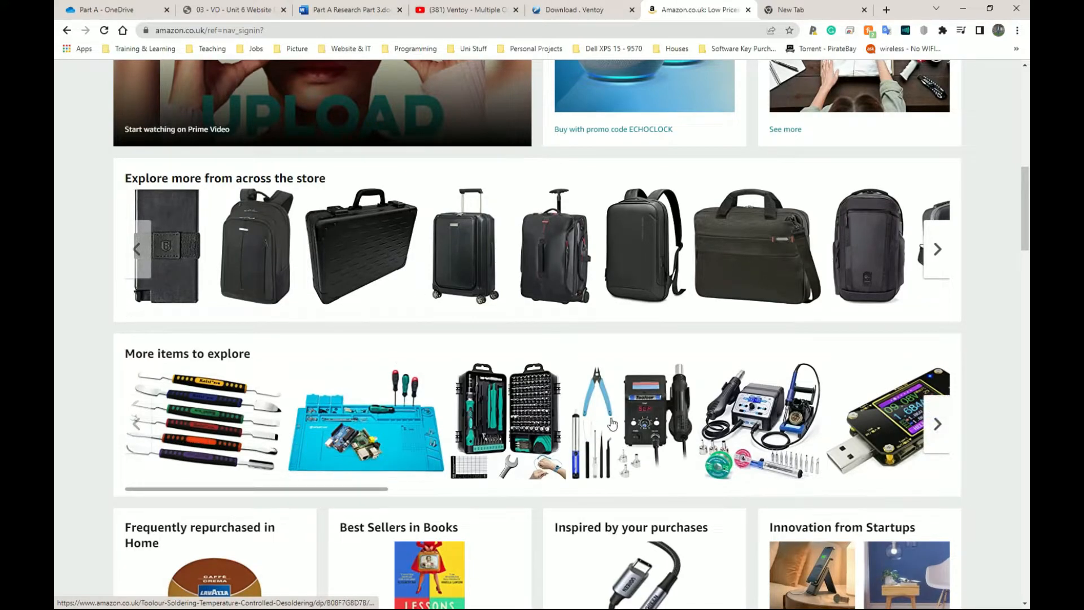
pyautogui.scroll(-3)
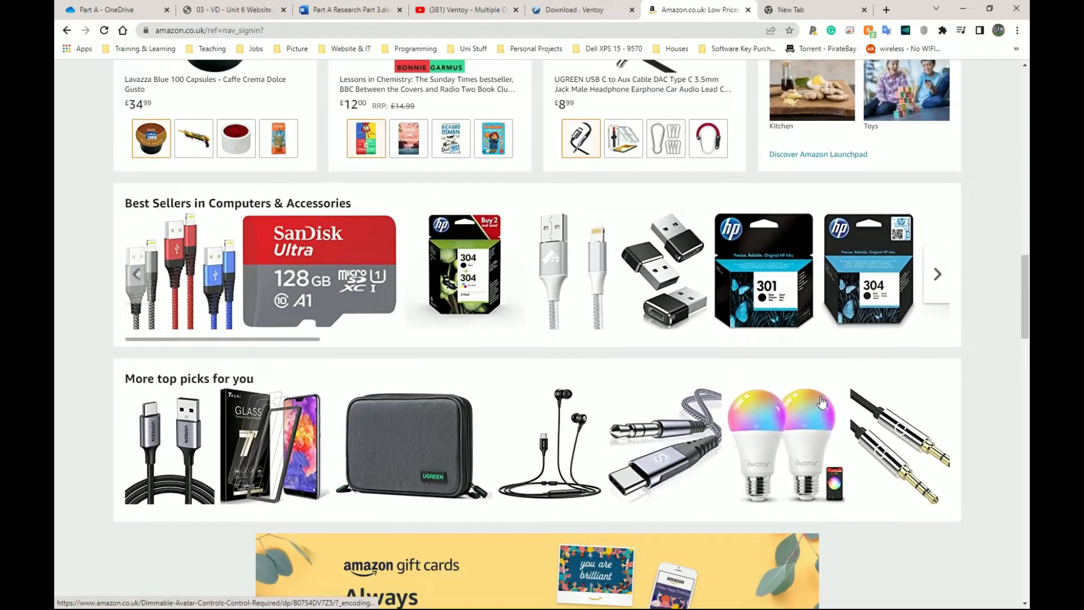
pyautogui.scroll(-3)
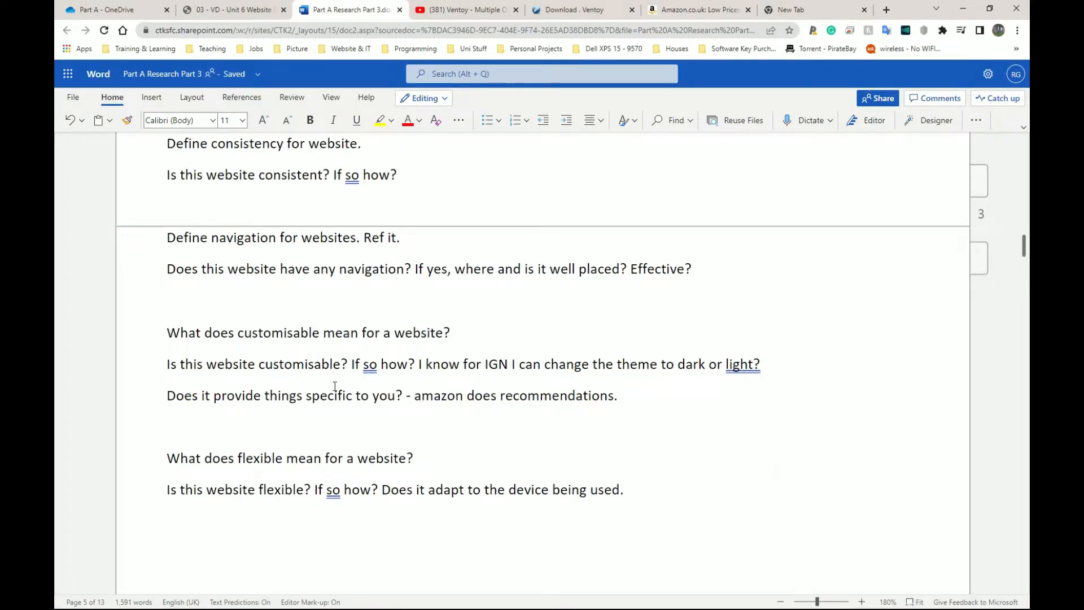
pyautogui.moveTo(330, 380)
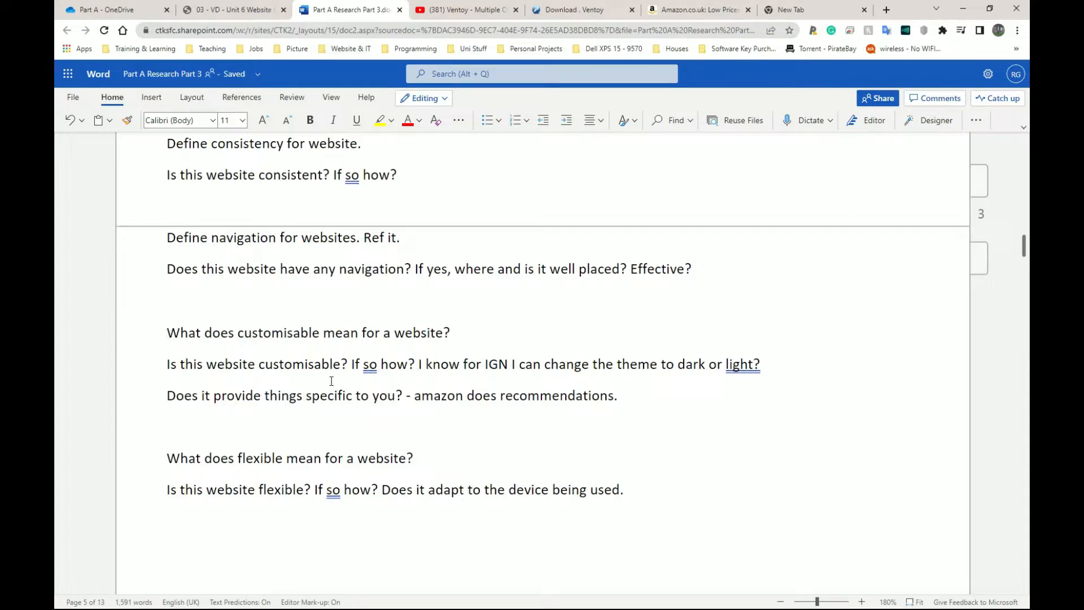
# Step: Bring the Amazon.co.uk personalised home page back to the front
pyautogui.click(696, 10)
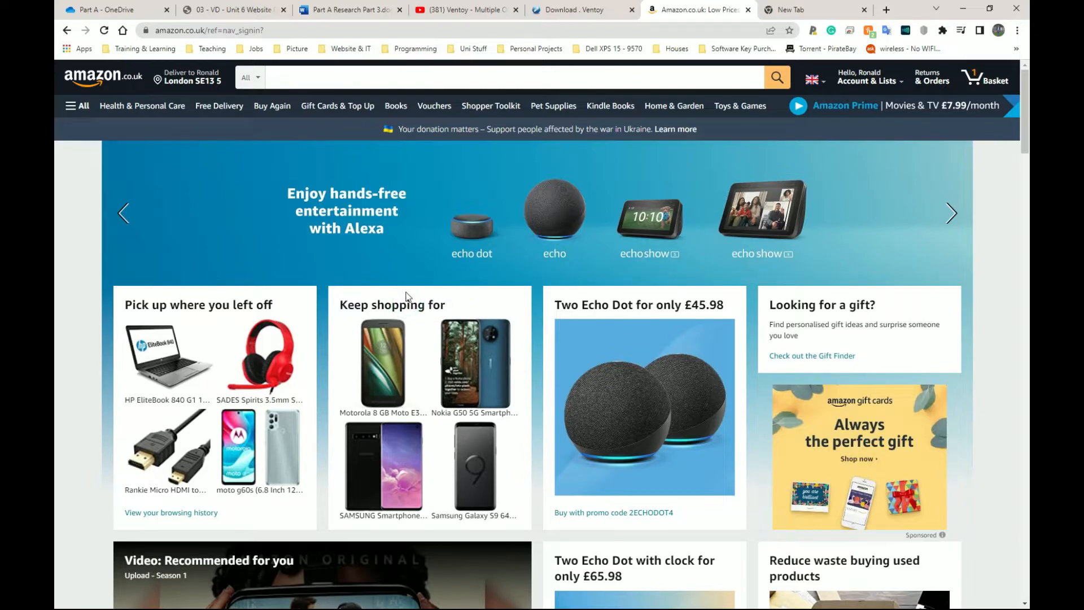
pyautogui.moveTo(344, 306)
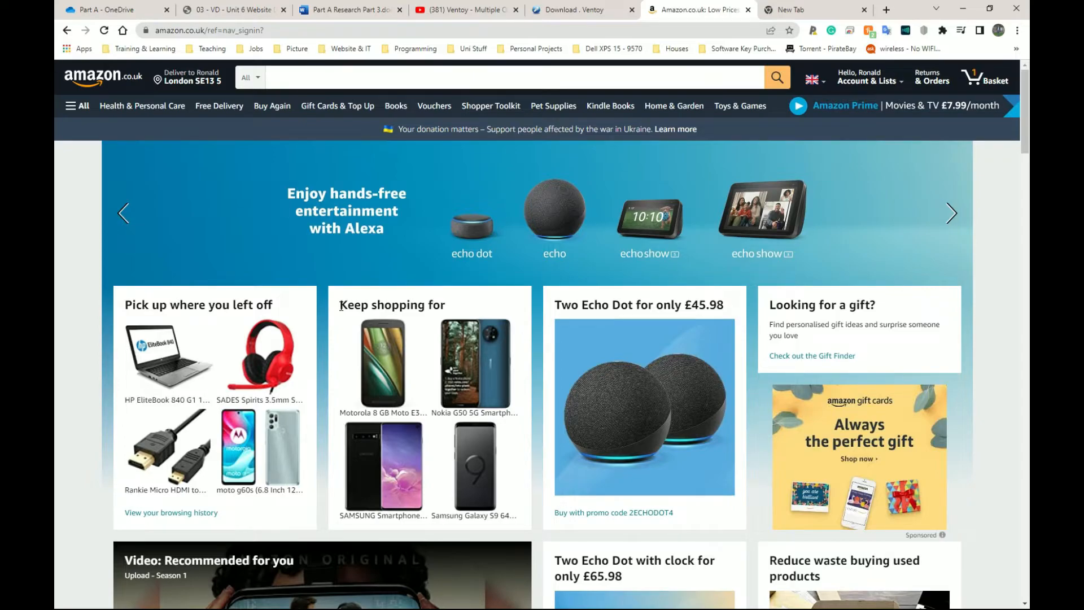
# Step: Type '- Ref it.' after the flexible-website question, then switch to Amazon
pyautogui.click(349, 9)
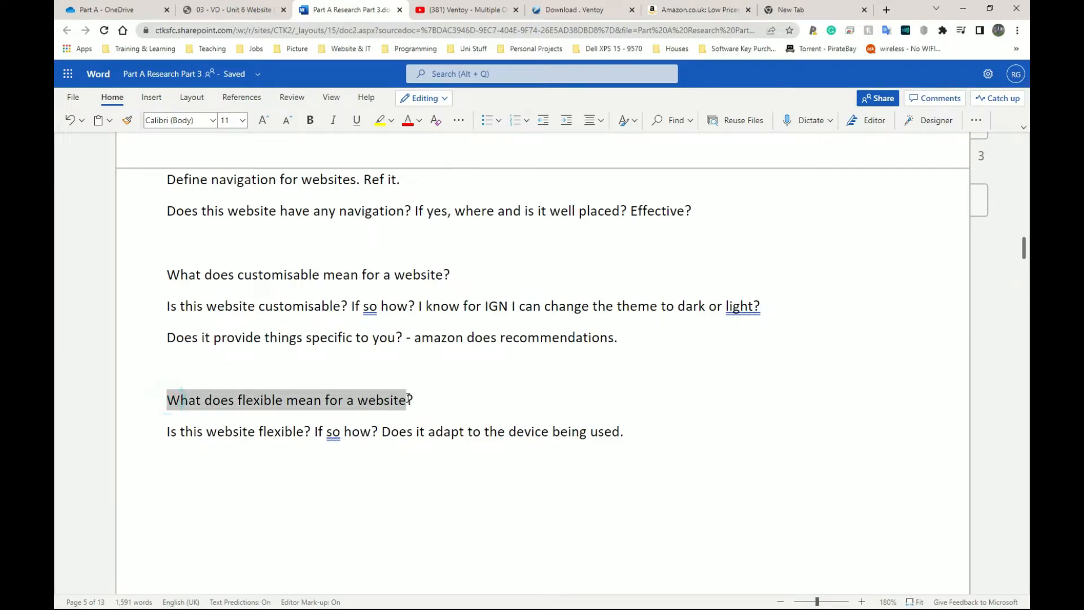
pyautogui.write('- re')
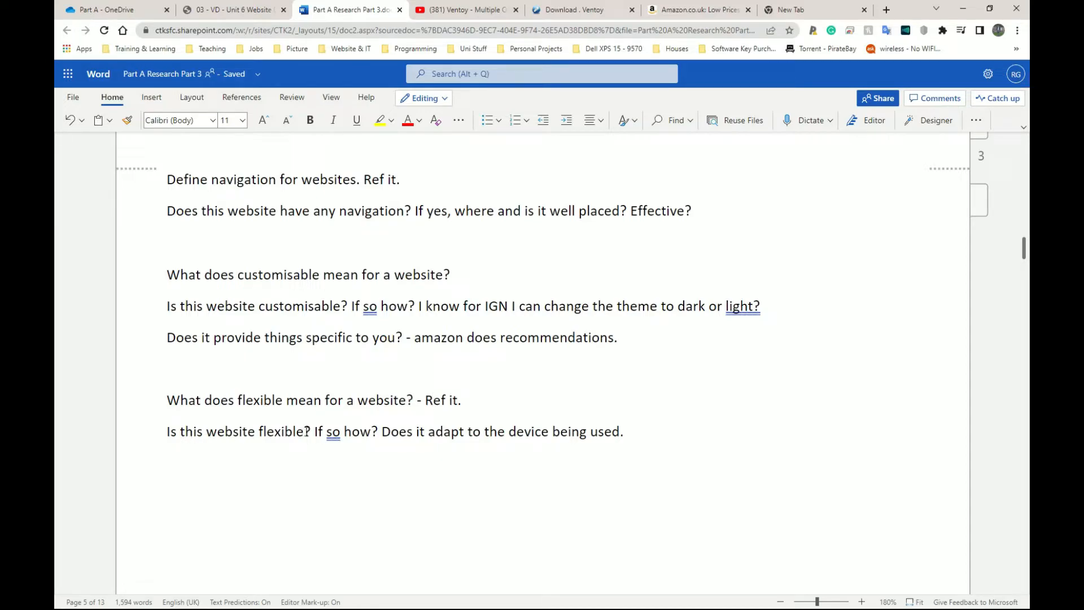
pyautogui.moveTo(306, 429)
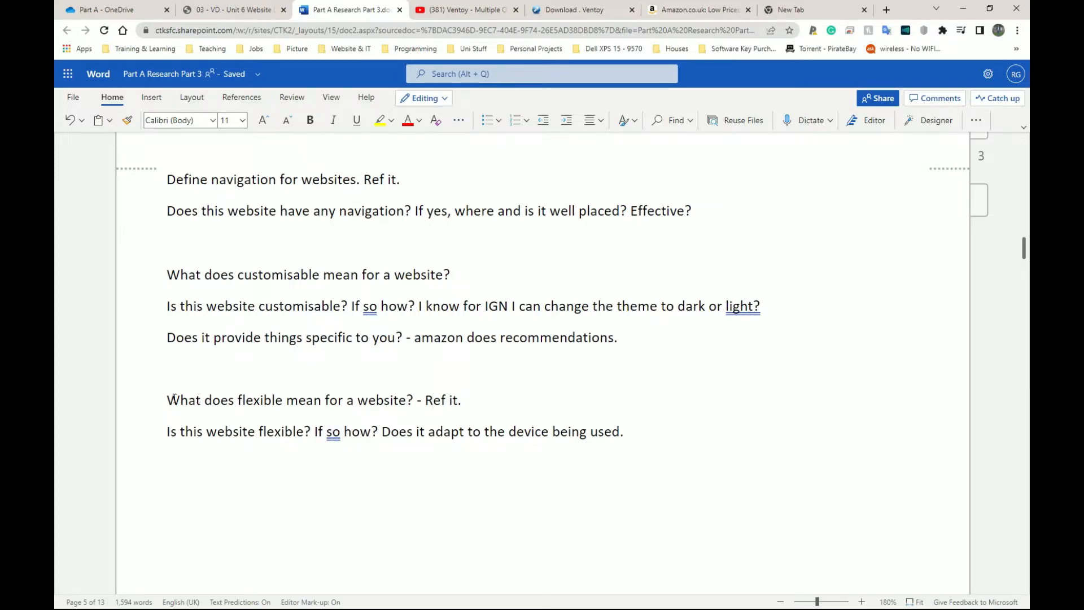
pyautogui.moveTo(167, 400); pyautogui.dragTo(407, 400)
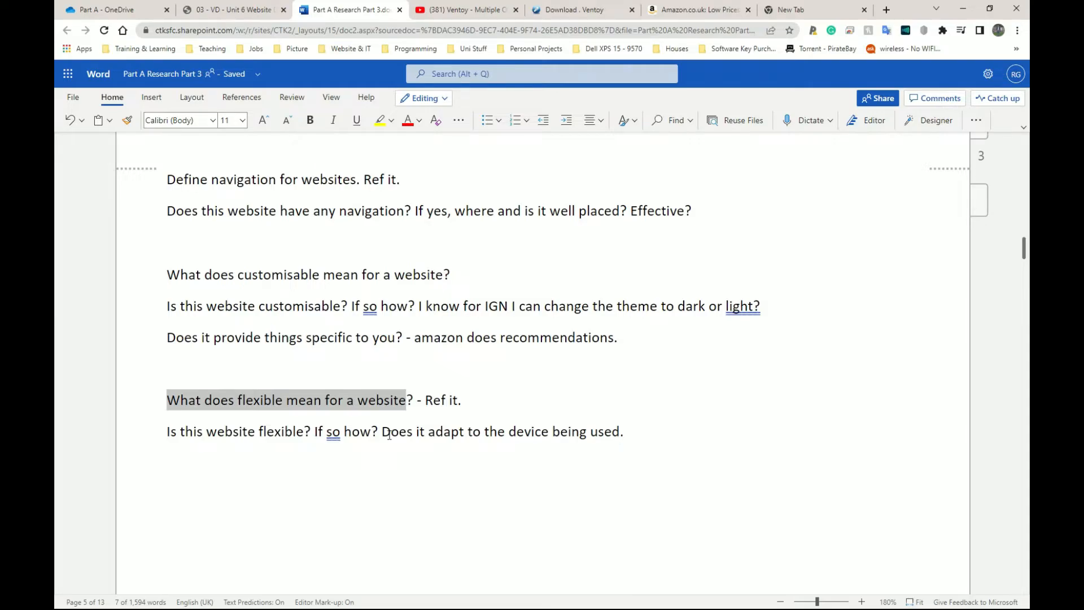
pyautogui.moveTo(474, 416)
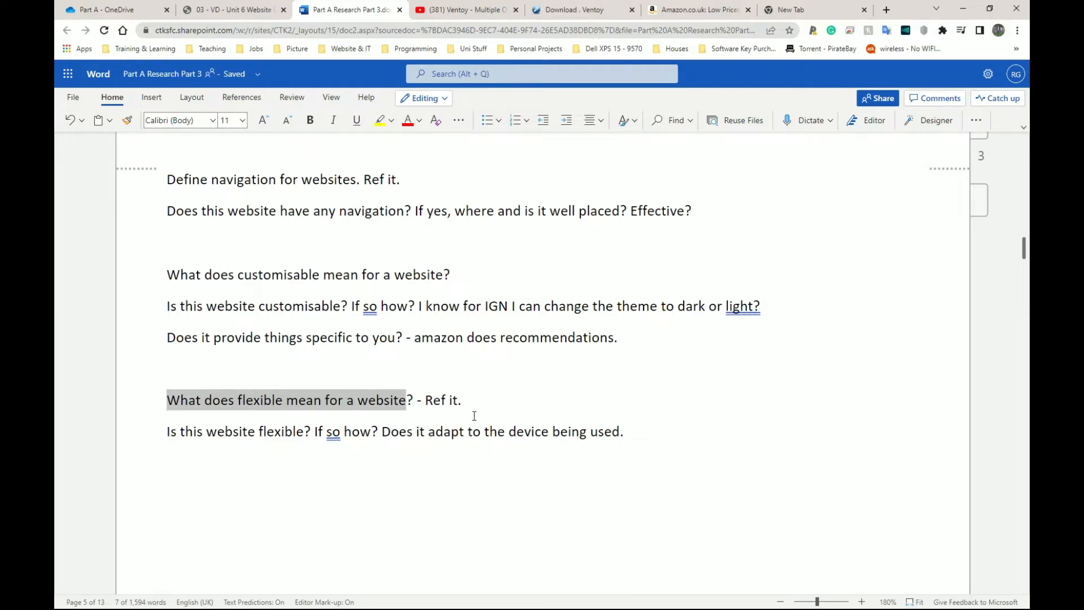
pyautogui.click(695, 9)
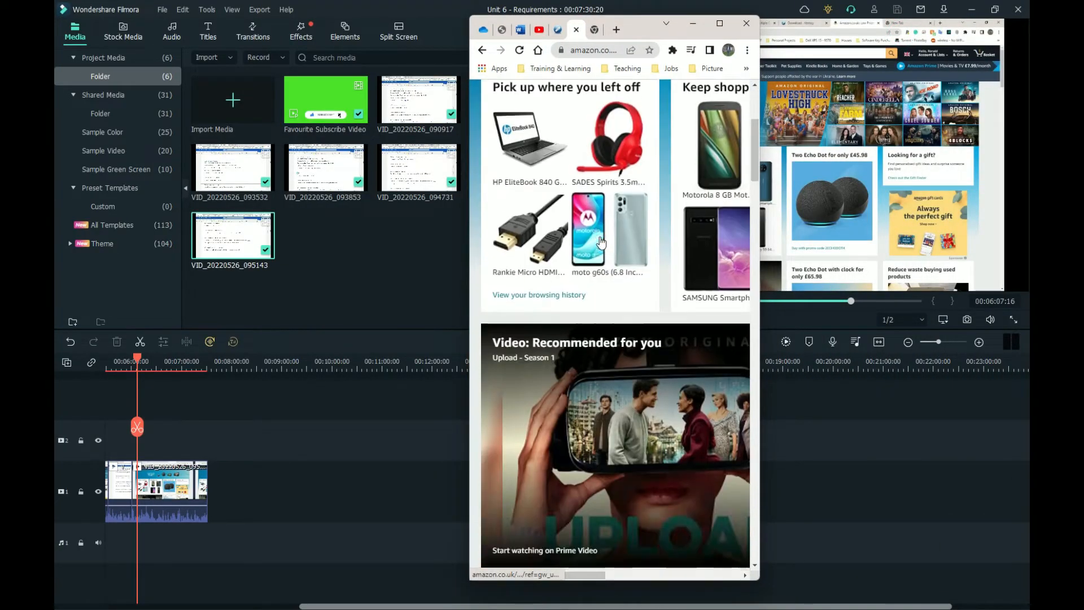
# Step: Scroll the Amazon home page, then return to the Word research document
pyautogui.scroll(-3)
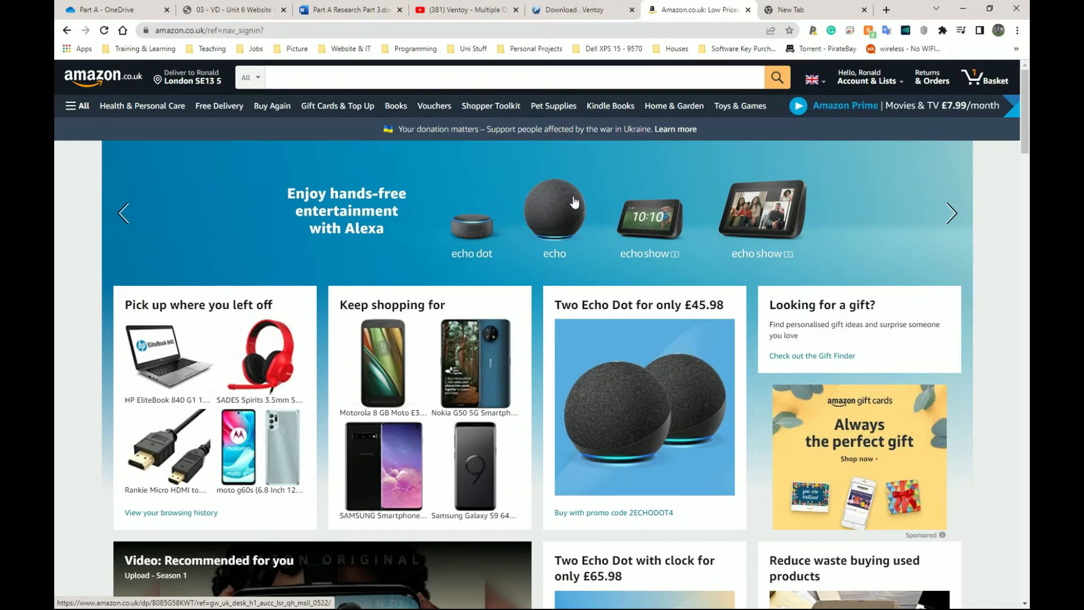
pyautogui.moveTo(512, 204)
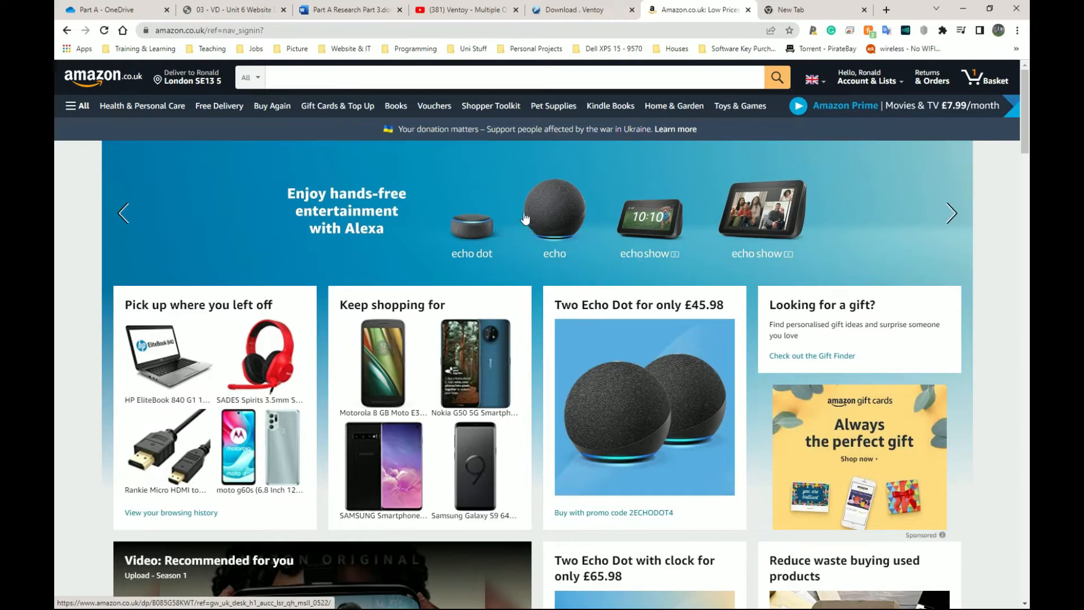
pyautogui.moveTo(531, 395)
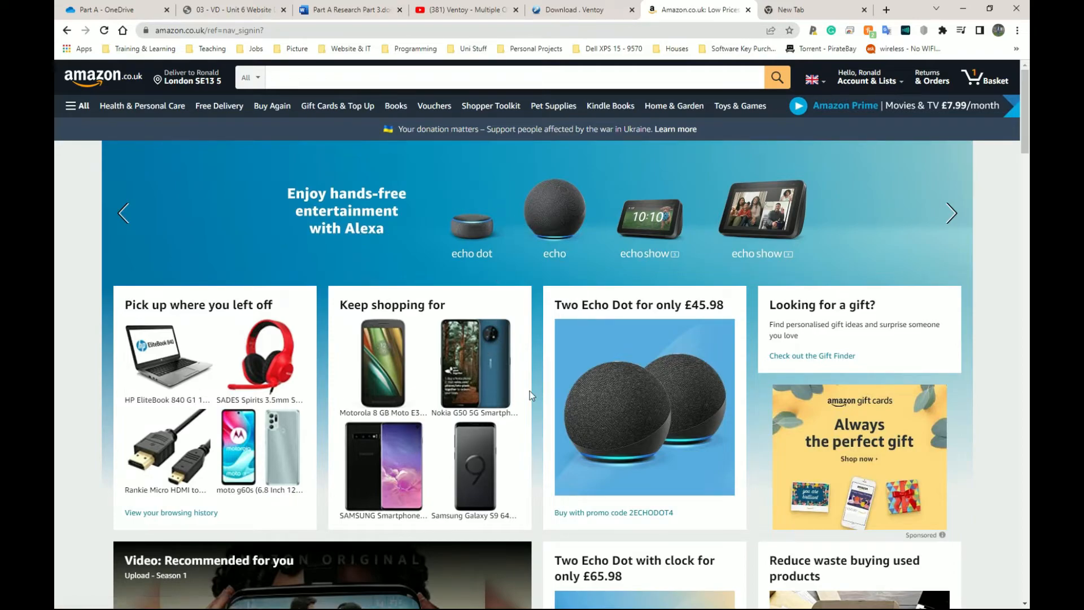
pyautogui.click(348, 9)
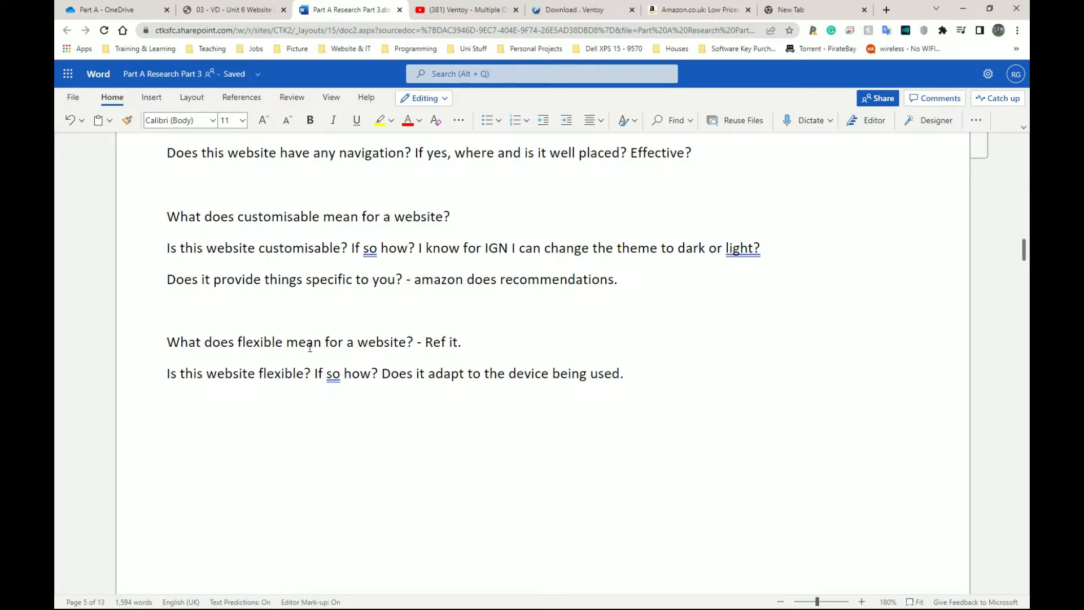
pyautogui.moveTo(360, 357)
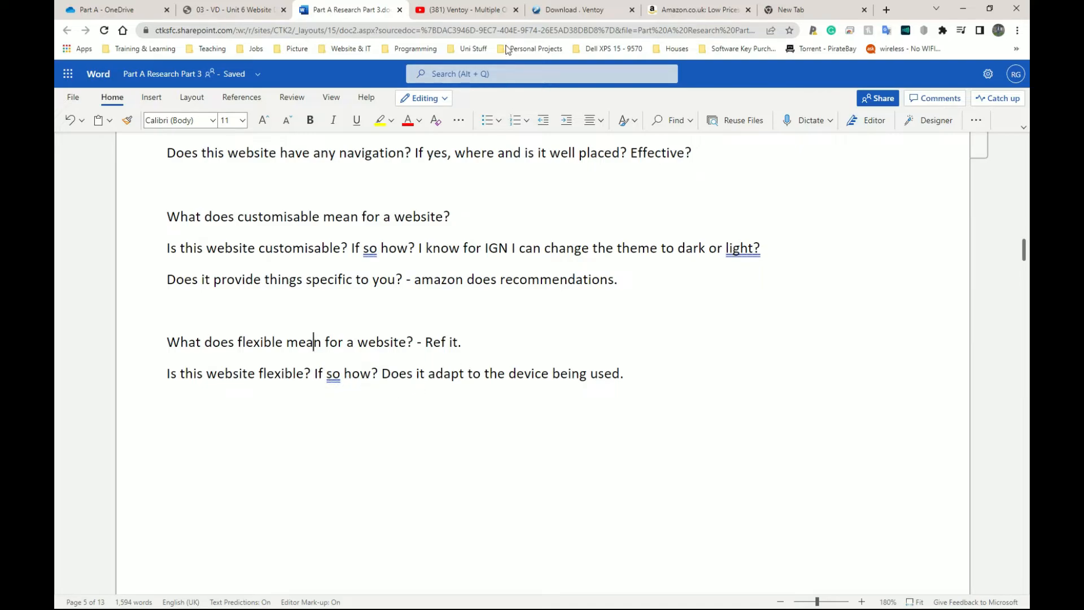
pyautogui.moveTo(572, 10)
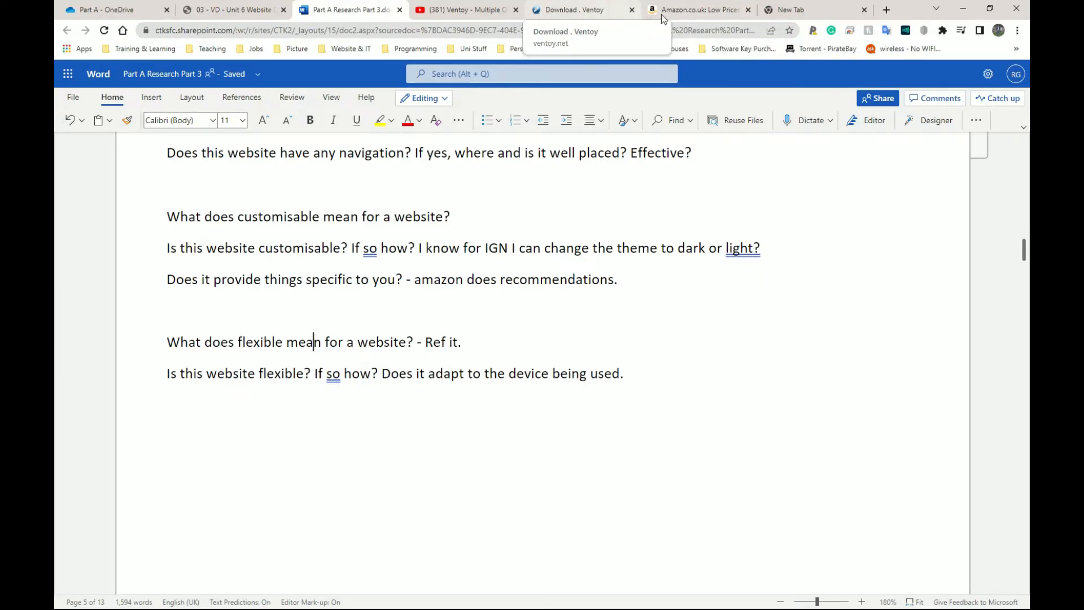
pyautogui.click(699, 9)
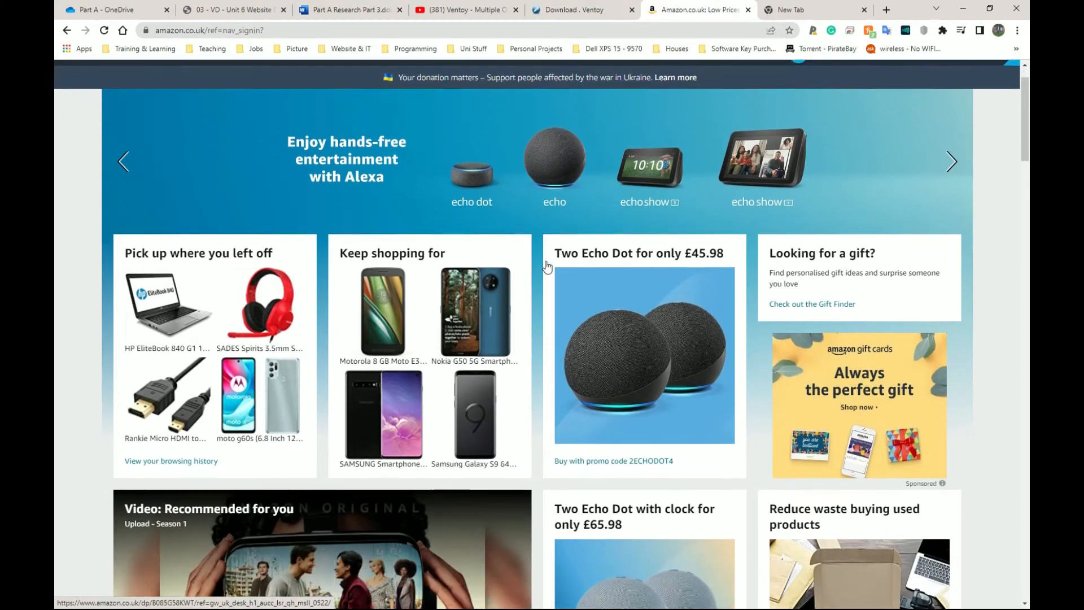
pyautogui.scroll(-3)
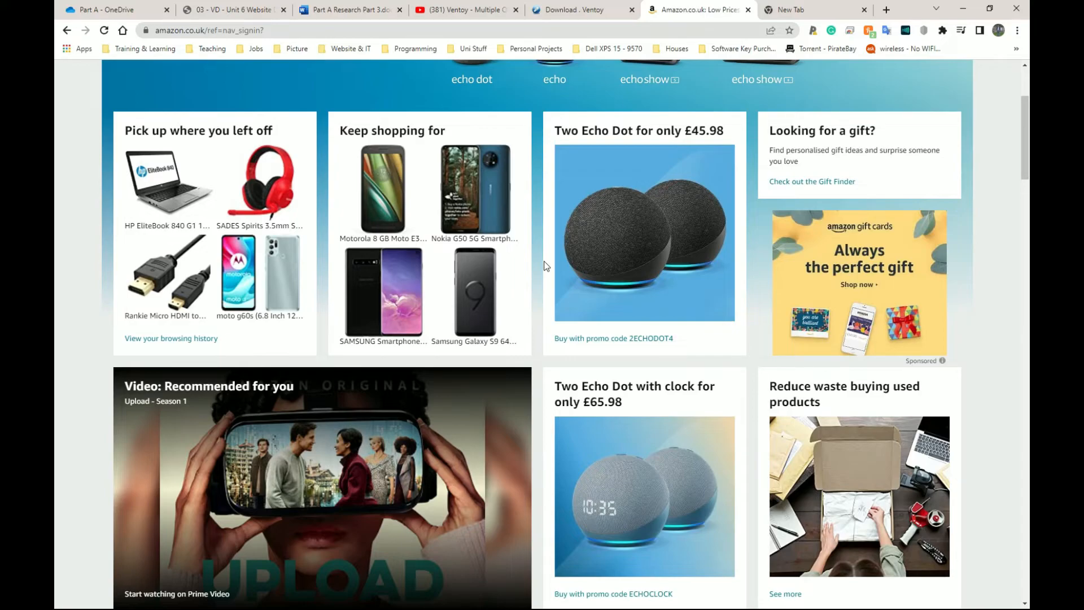
pyautogui.moveTo(575, 280)
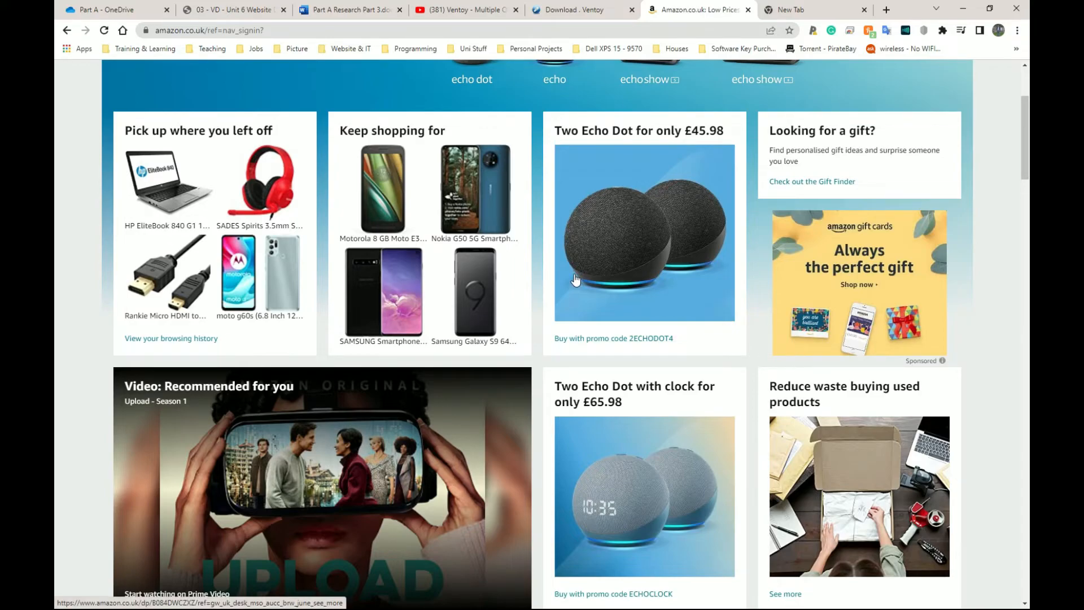
pyautogui.moveTo(568, 278)
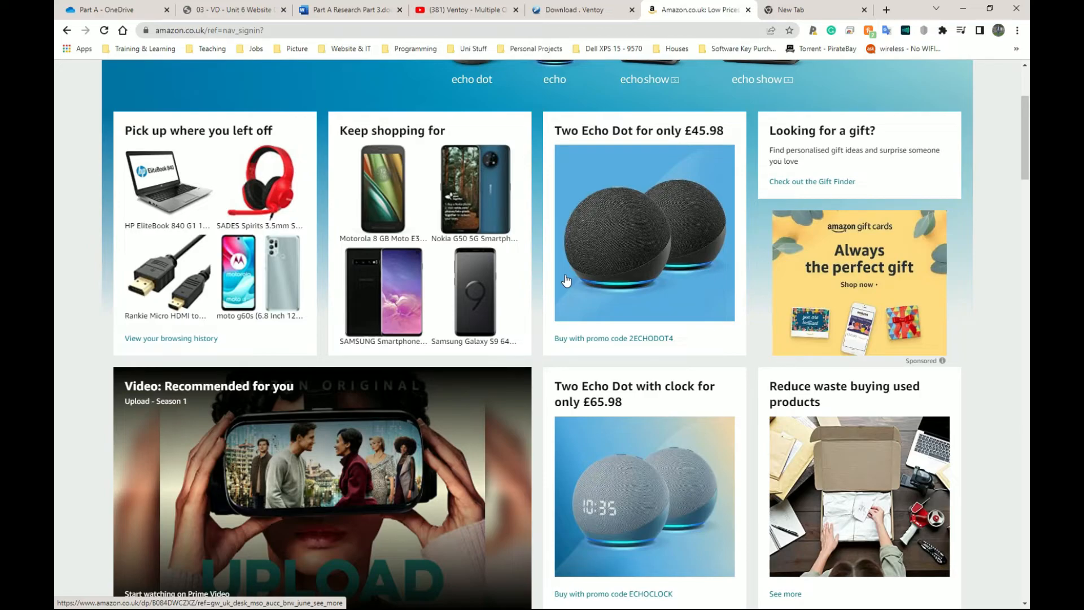
pyautogui.moveTo(334, 25)
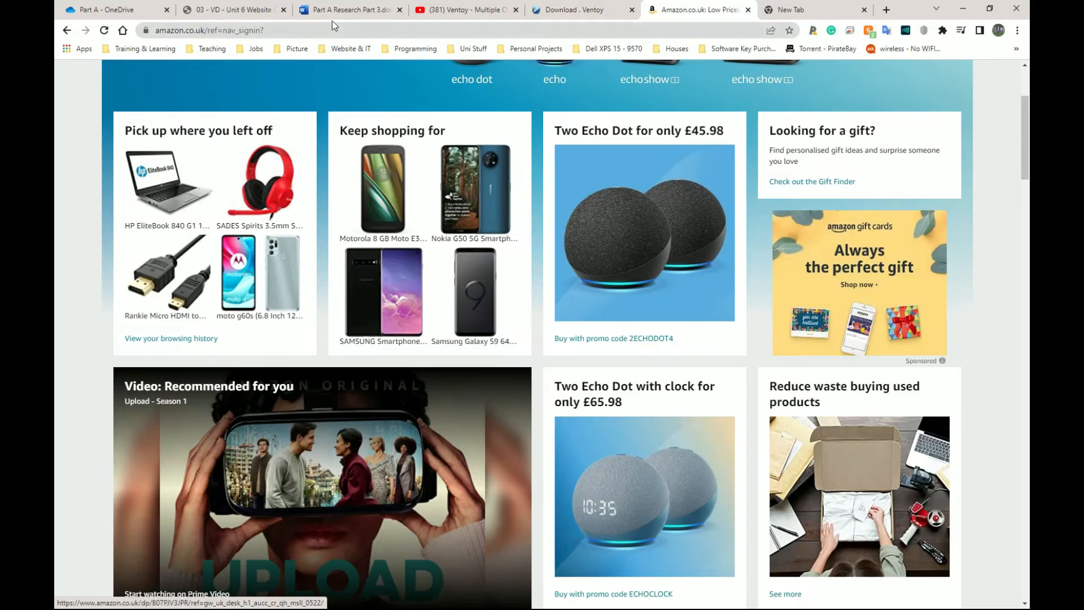
pyautogui.click(348, 10)
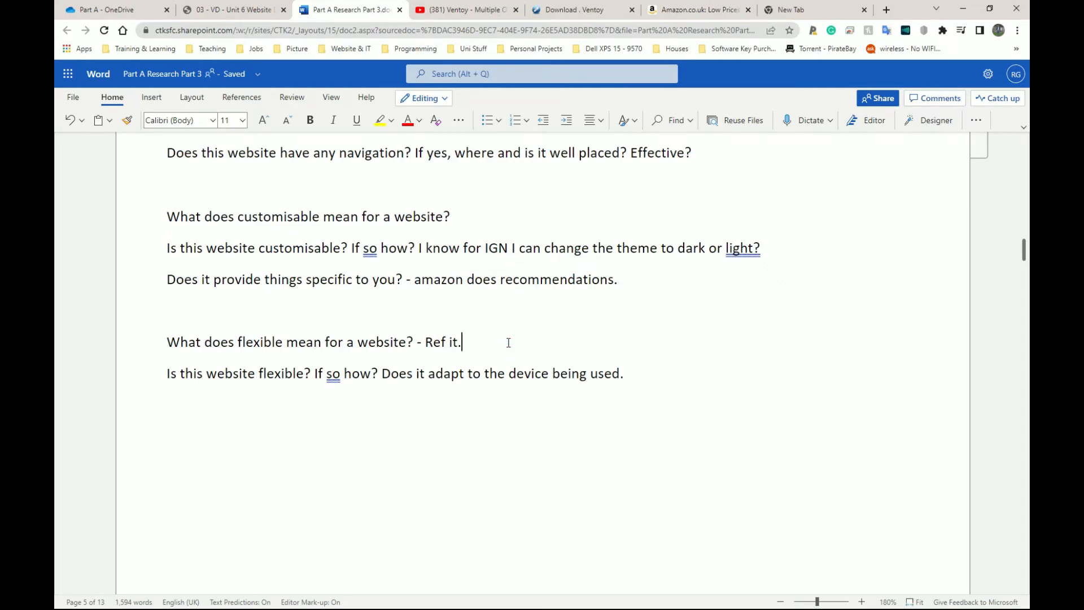
pyautogui.moveTo(696, 10)
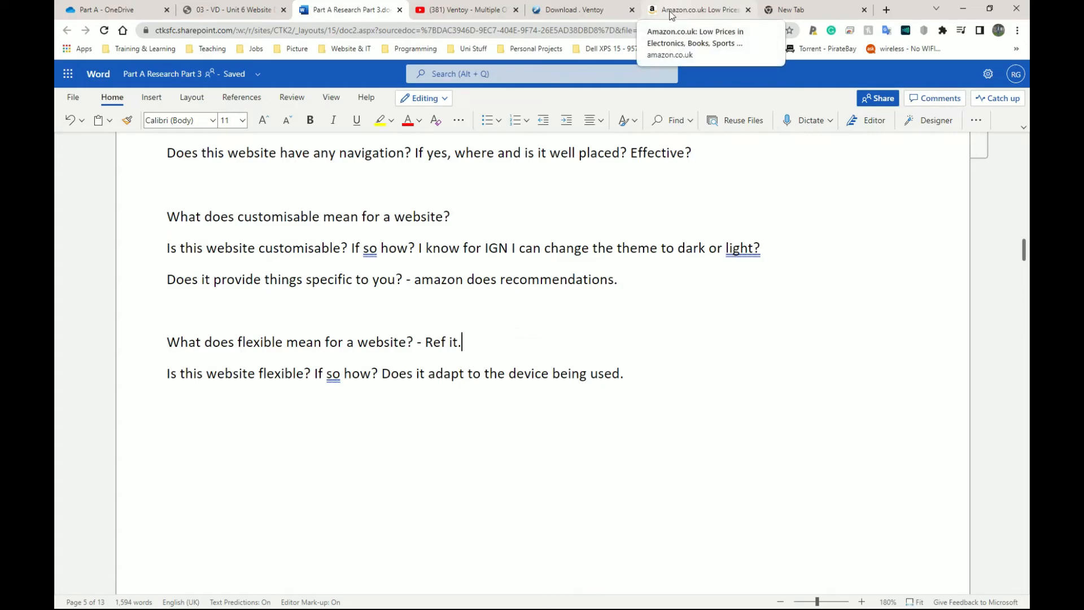
# Step: Bring the Amazon.co.uk home page to the front
pyautogui.click(695, 10)
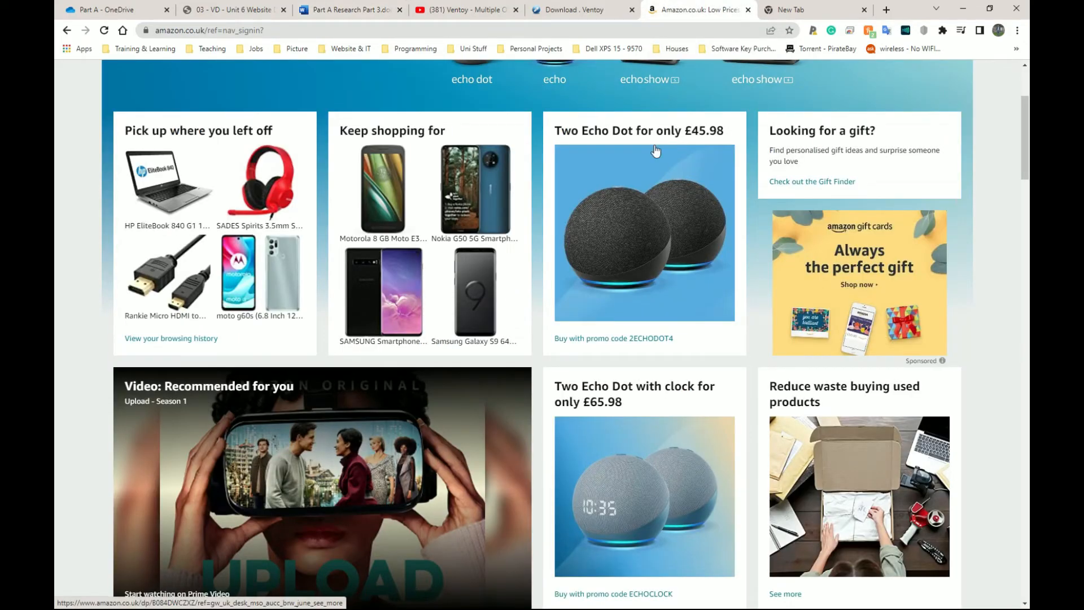
pyautogui.moveTo(539, 156)
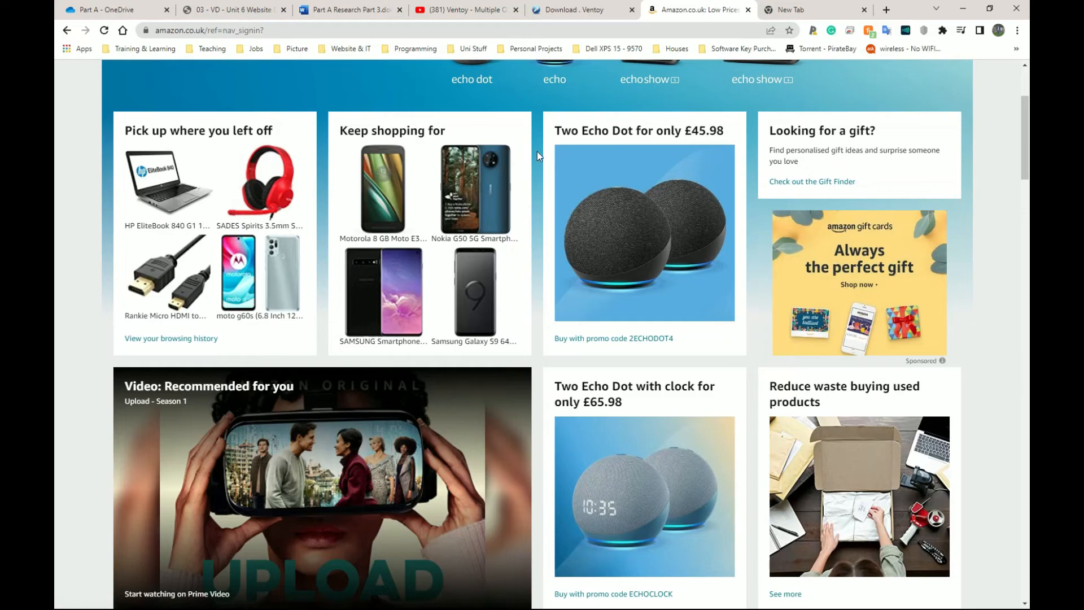
pyautogui.moveTo(474, 170)
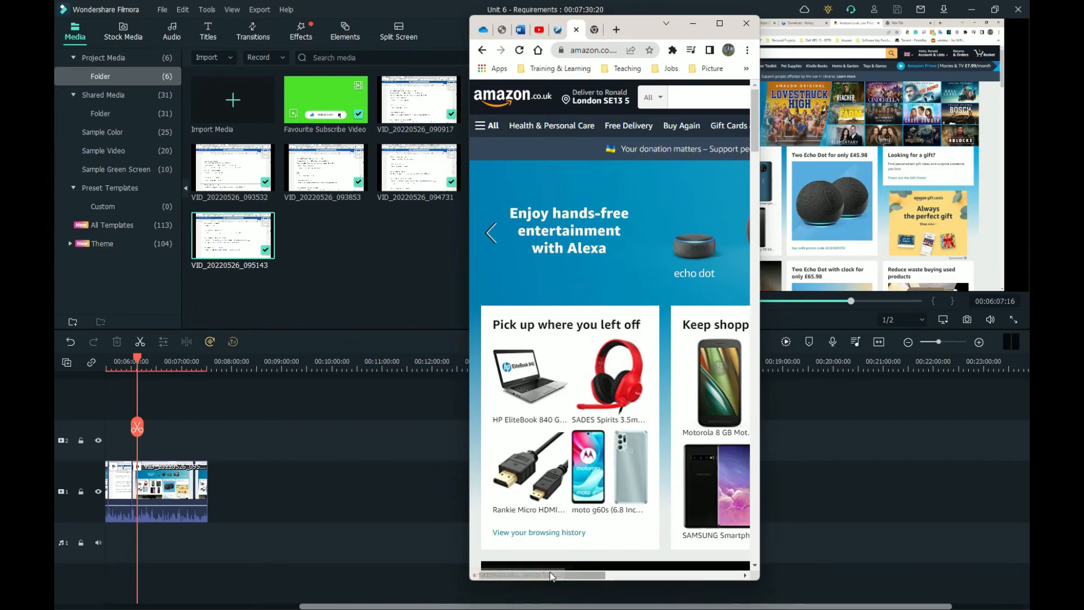
# Step: Scroll the narrowed Amazon.co.uk page sideways, then maximise the browser back to full size
pyautogui.moveTo(536, 575); pyautogui.dragTo(705, 574)
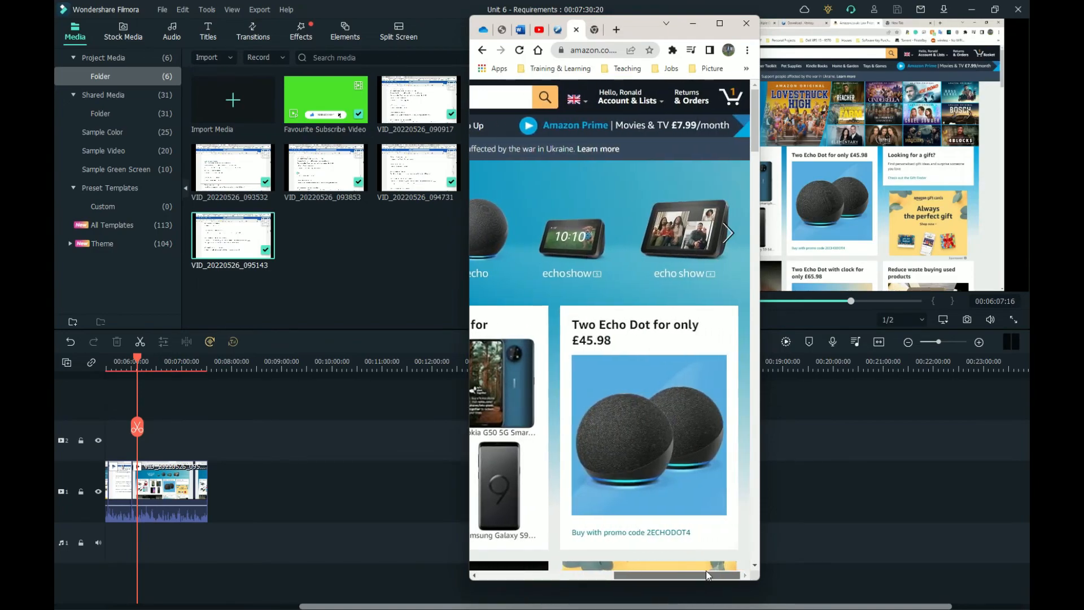
pyautogui.moveTo(705, 574); pyautogui.dragTo(539, 575)
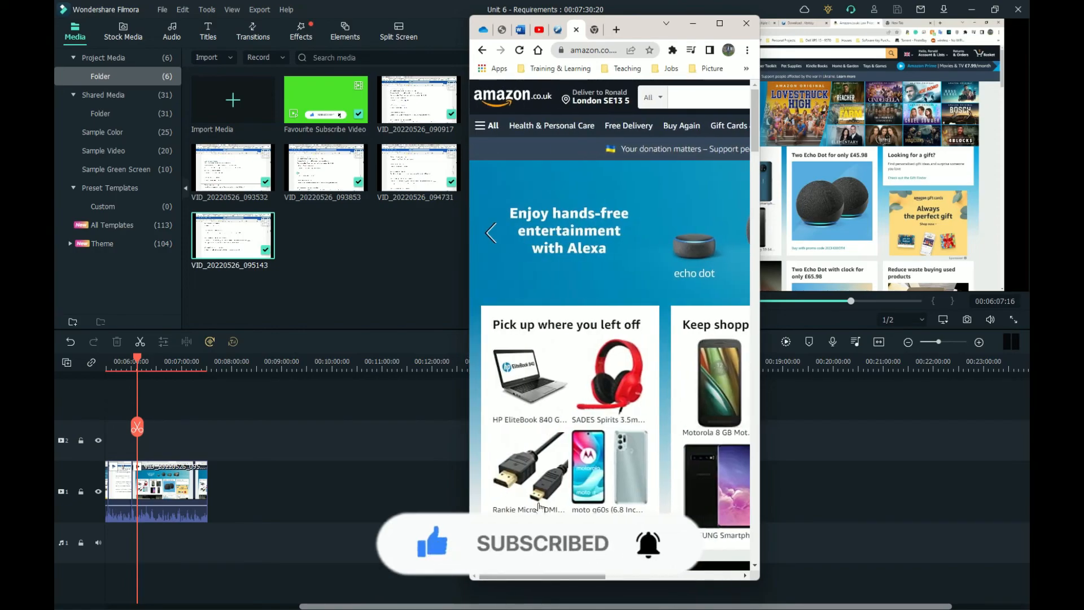
pyautogui.click(719, 23)
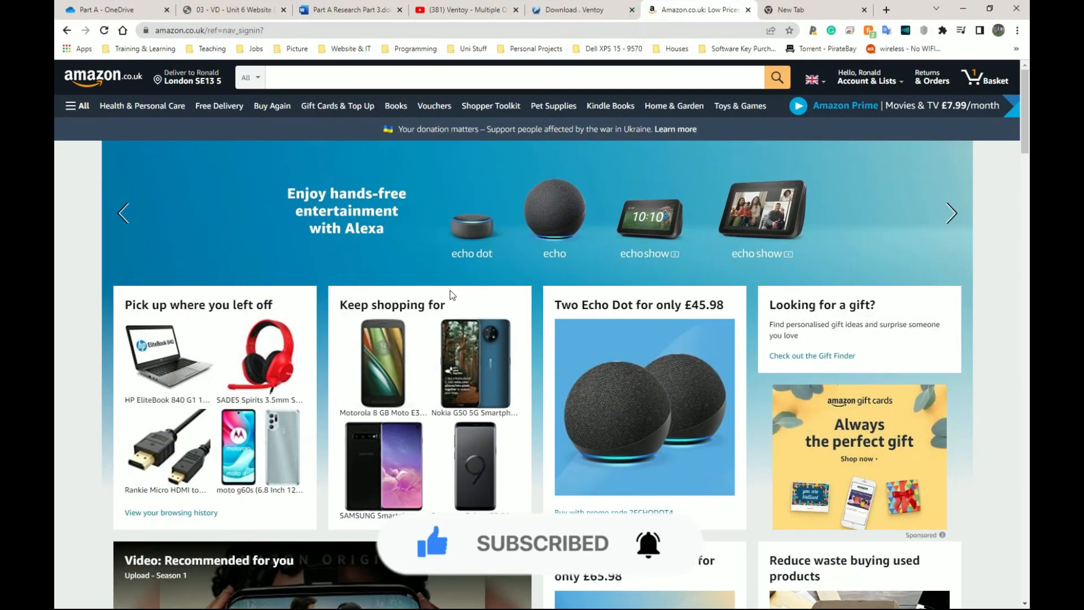
# Step: Return to the Word research document and select the phrase 'principles of website design'
pyautogui.click(348, 10)
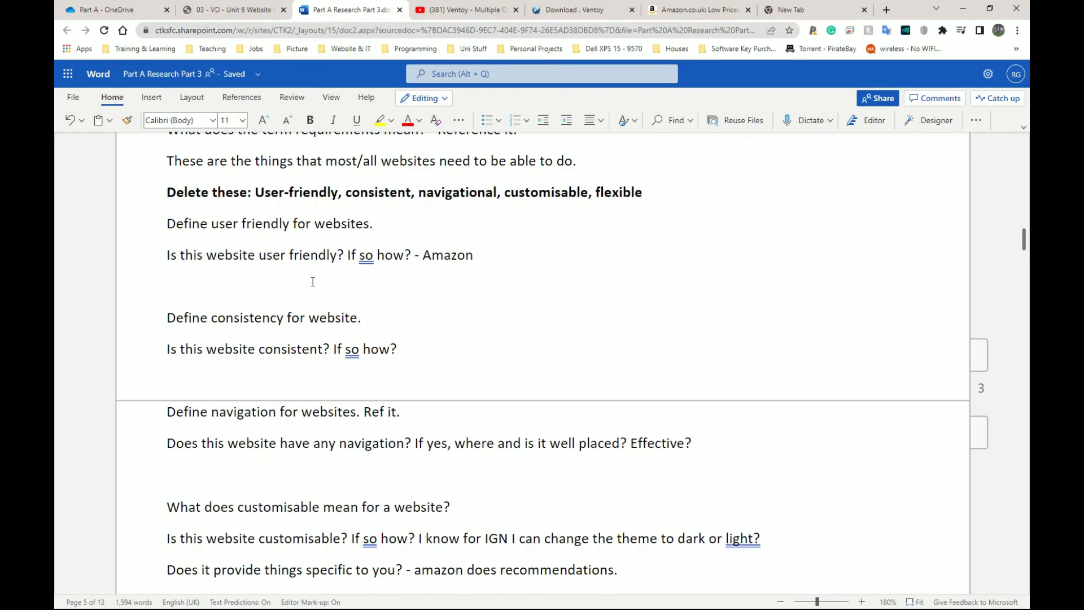
pyautogui.scroll(-3)
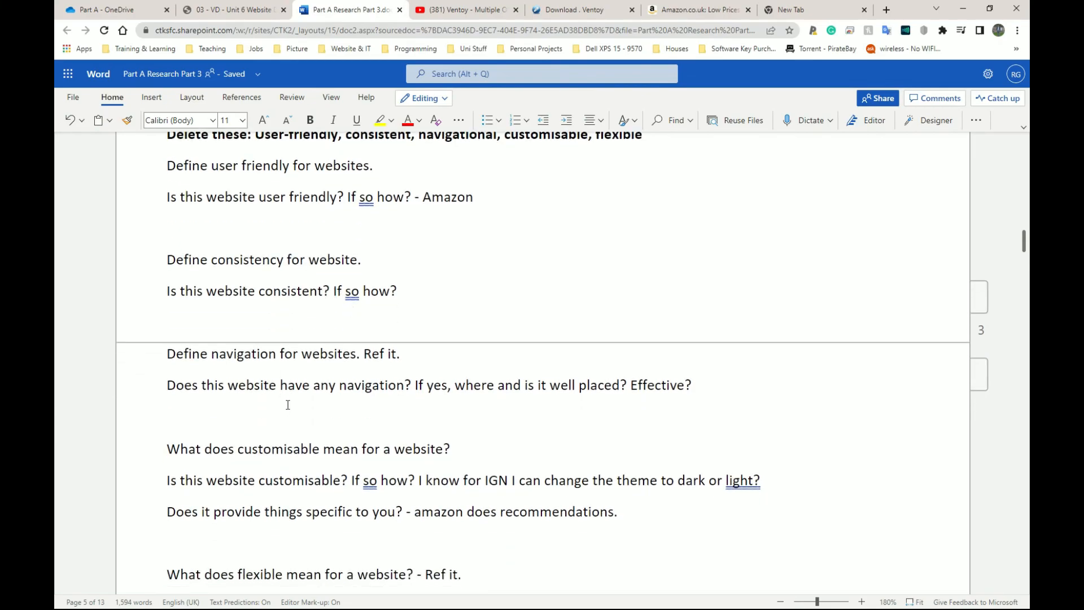
pyautogui.scroll(-3)
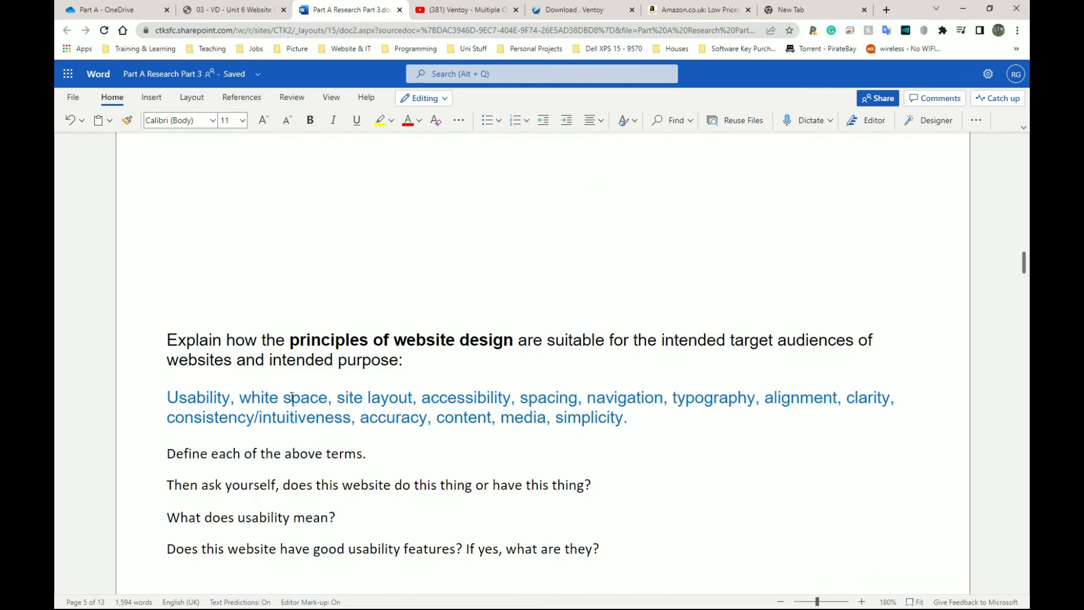
pyautogui.doubleClick(399, 339)
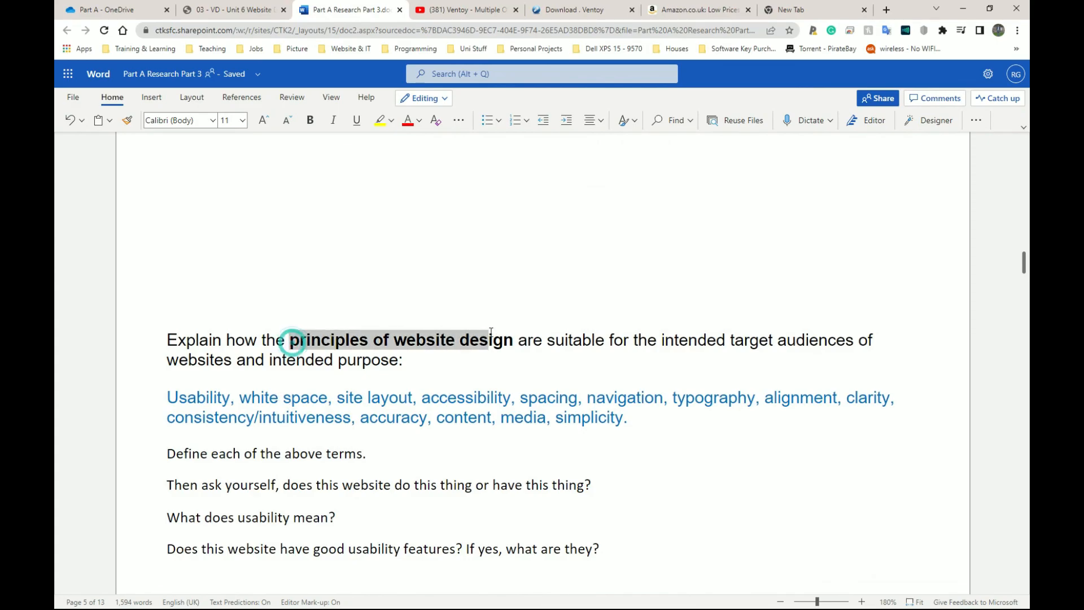